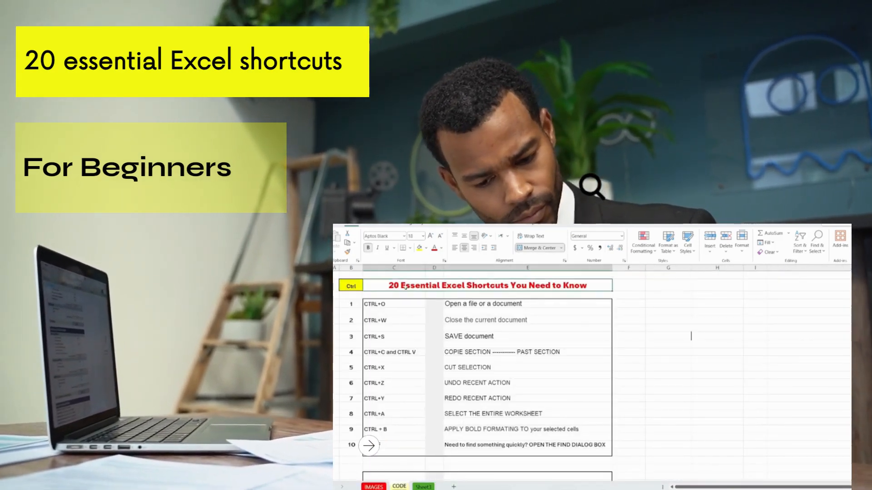
Scroll the IMAGES sheet to the top, showing the Ctrl+O open-file diagram.
scroll("down", 3)
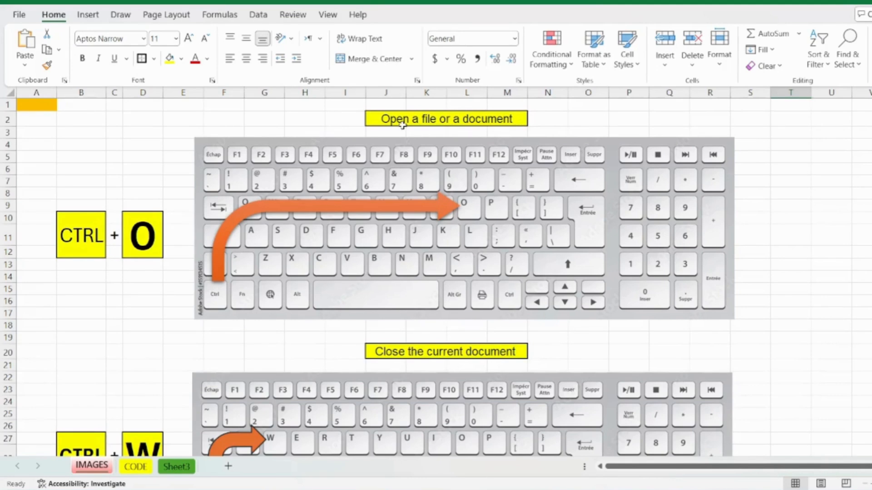
left_click(831, 218)
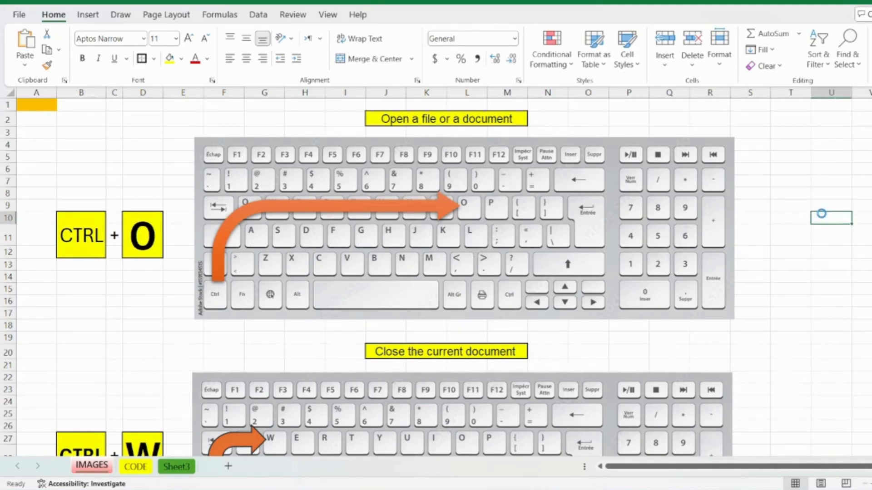
key("ctrl+o")
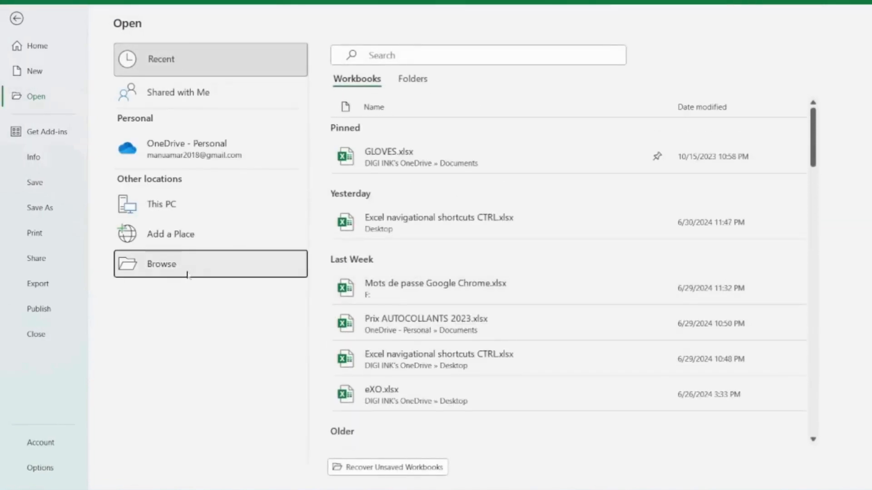
left_click(162, 263)
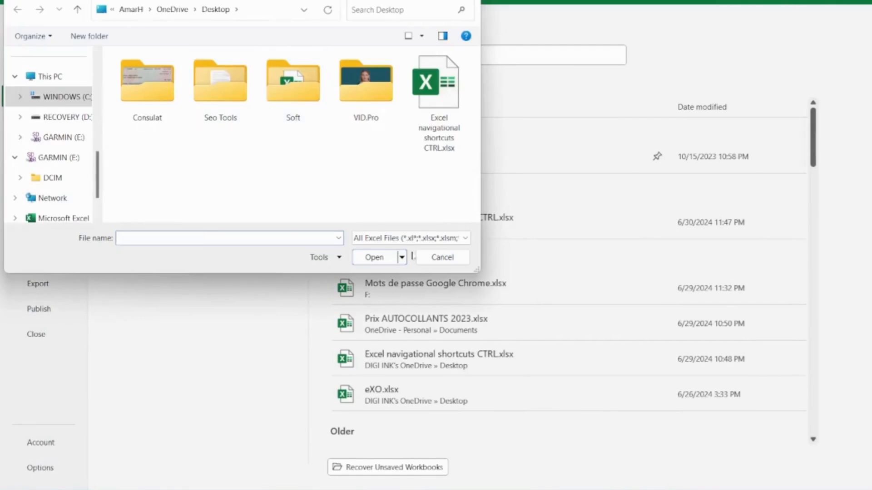
left_click(442, 257)
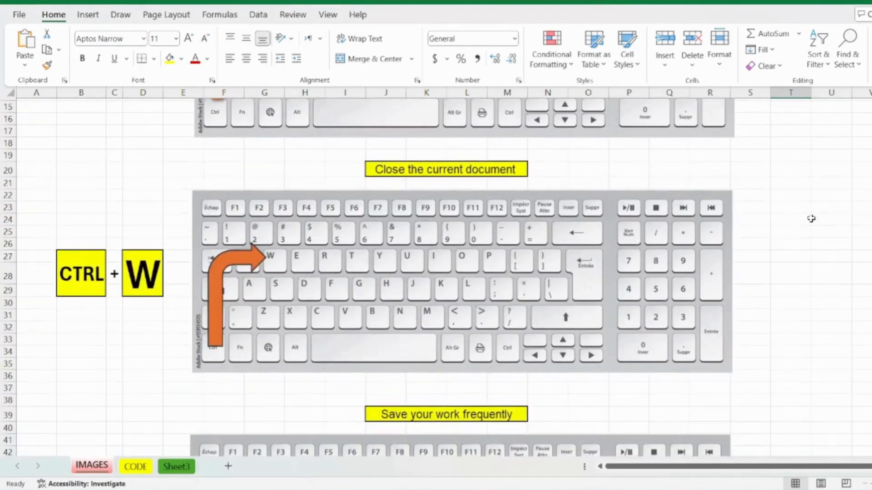
mouse_move(134, 291)
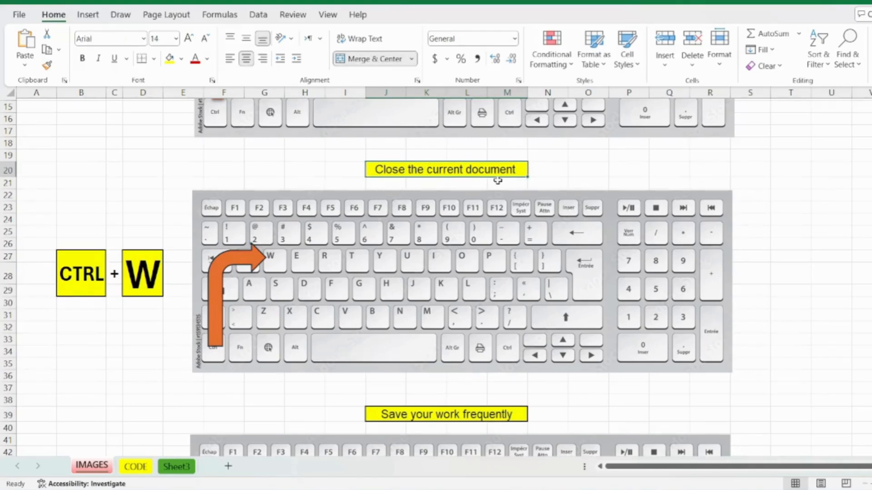
key("ctrl+w")
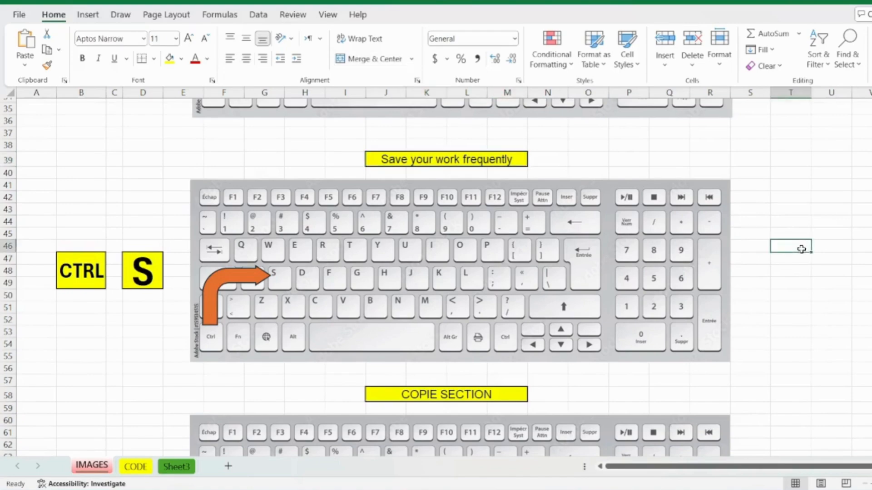
Enter the test value 11 in cell T46 beside the save diagram.
type("11")
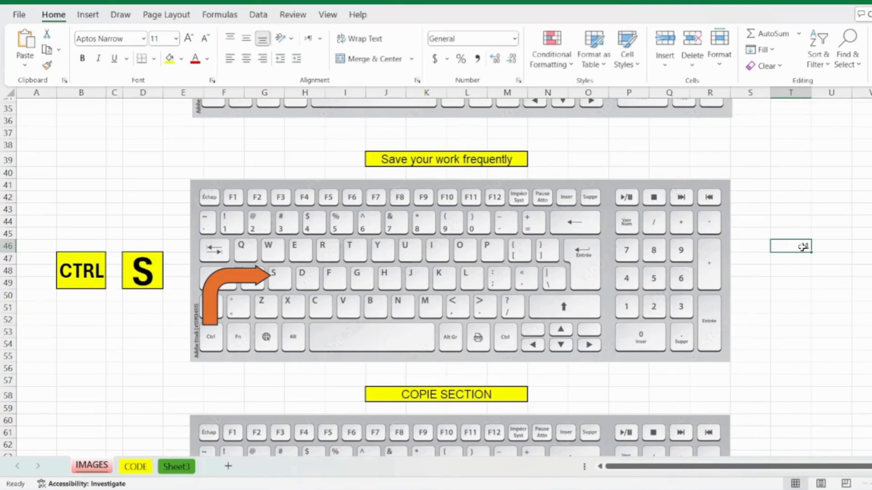
left_click(790, 221)
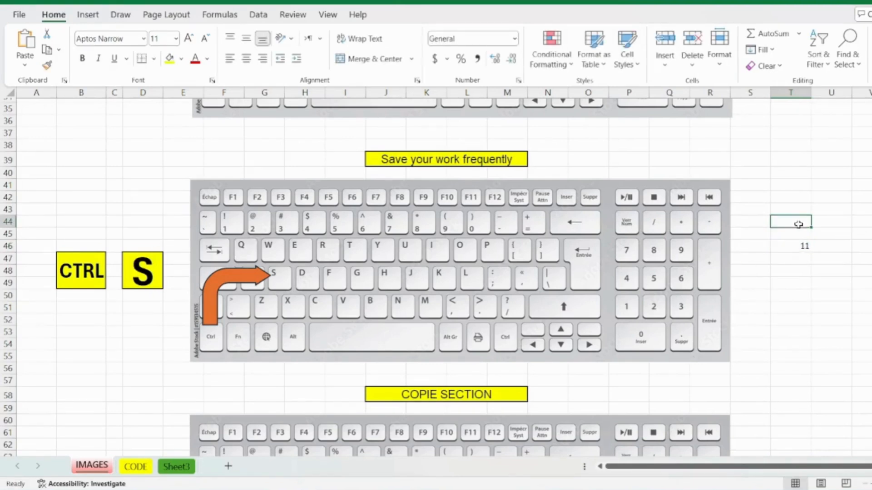
scroll("down", 3)
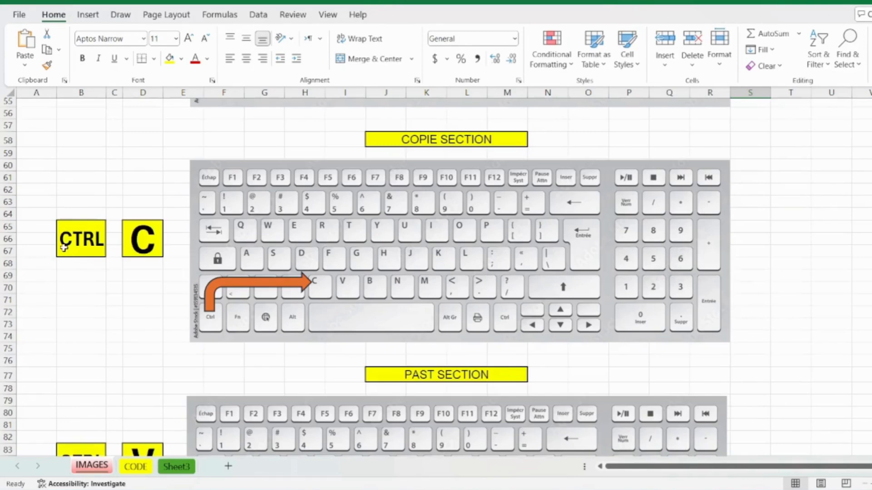
mouse_move(126, 252)
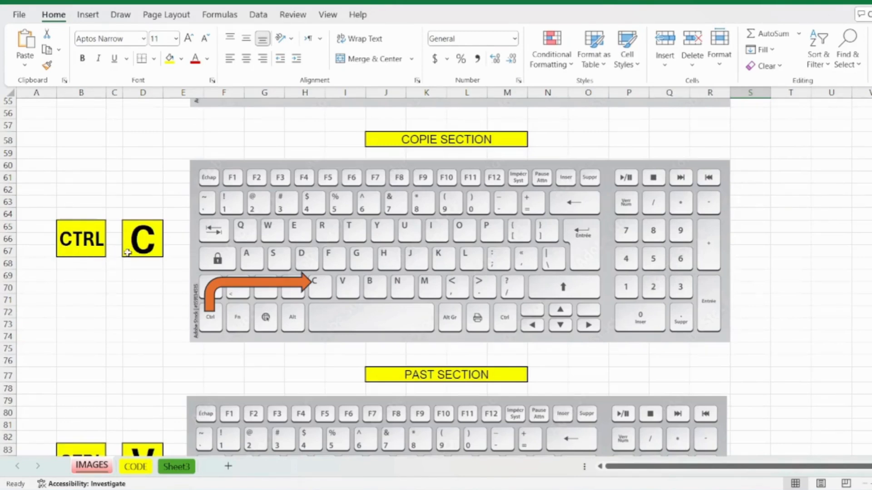
scroll("down", 3)
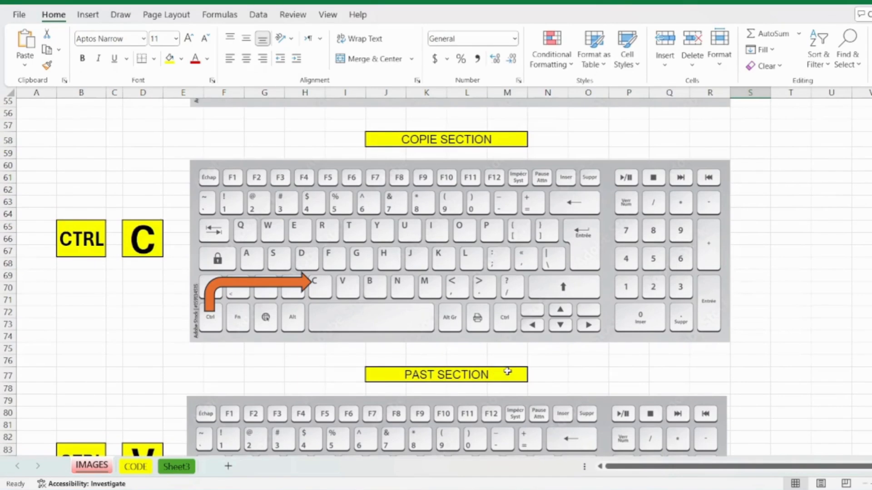
left_click(135, 466)
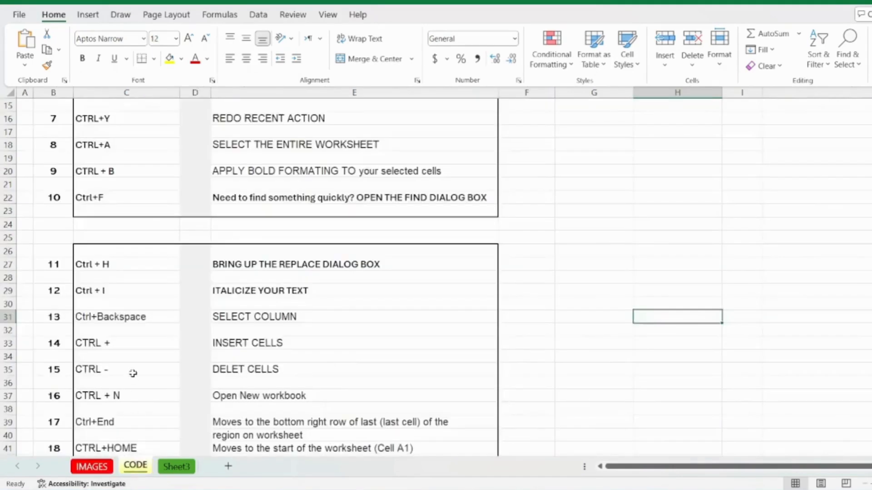
scroll("up", 3)
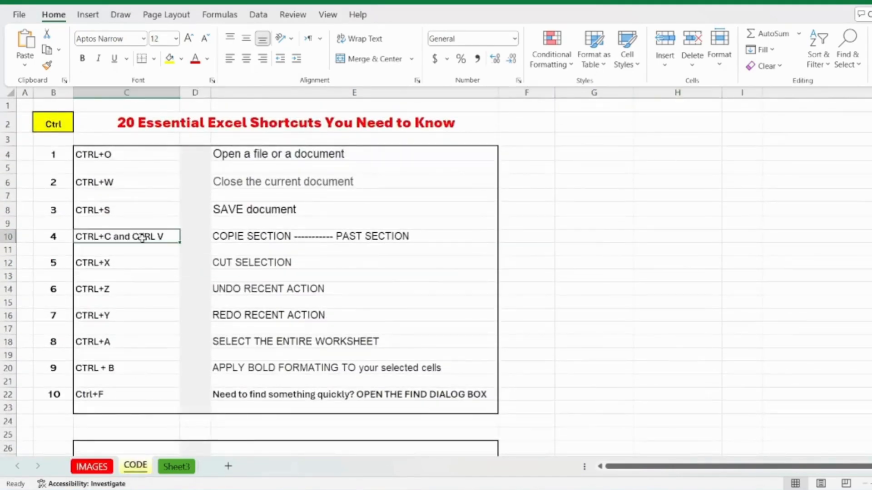
left_click(354, 209)
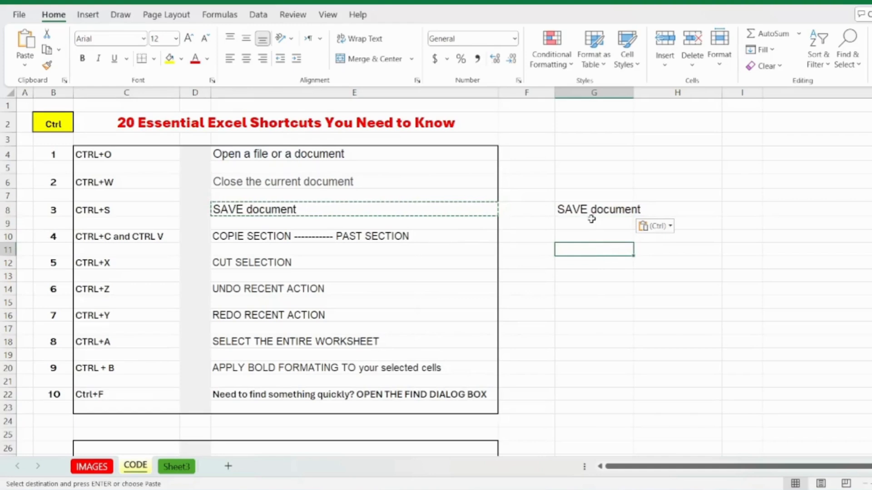
left_click(594, 210)
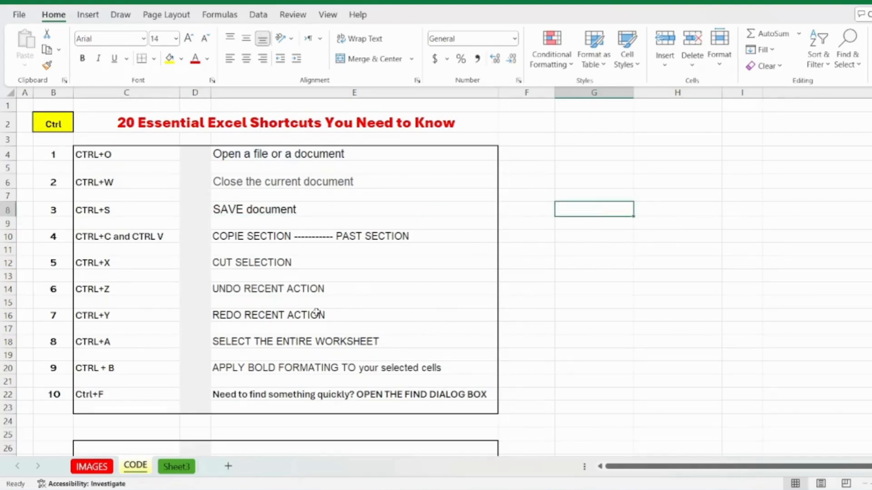
scroll("down", 3)
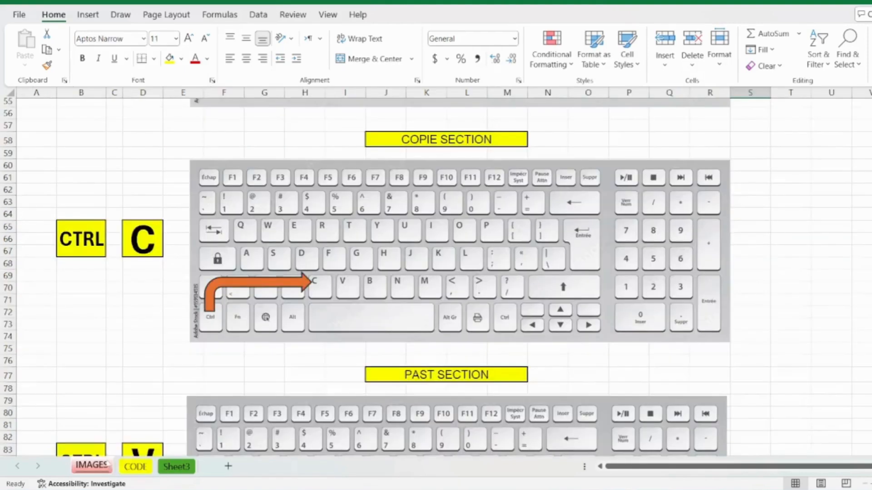
scroll("down", 3)
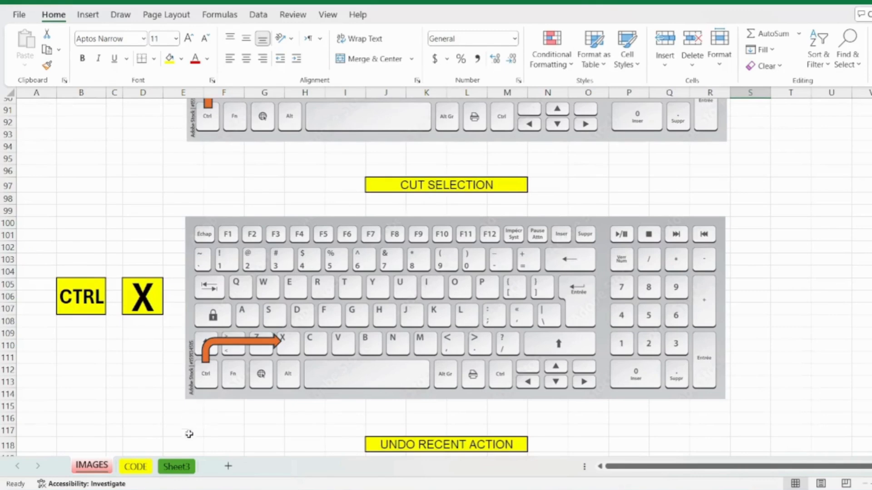
On the CODE sheet, cut the CUT SELECTION entry in E12, then select cell G10.
left_click(134, 466)
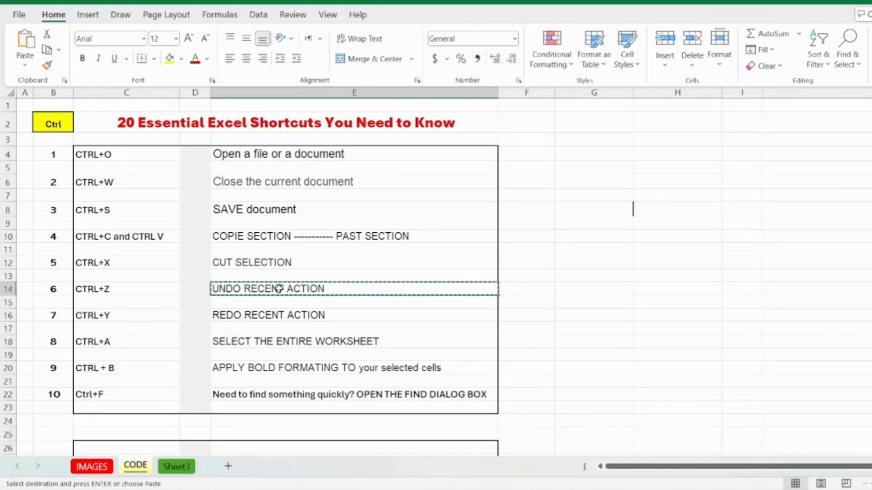
mouse_move(600, 305)
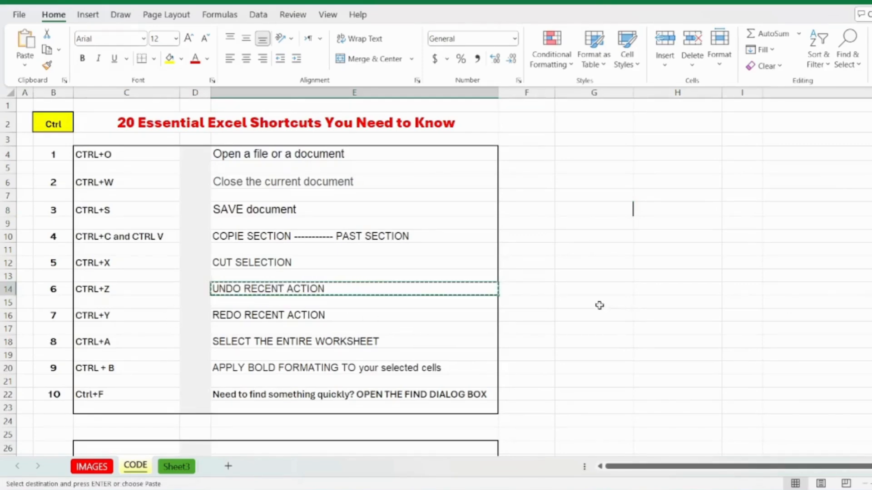
left_click(594, 303)
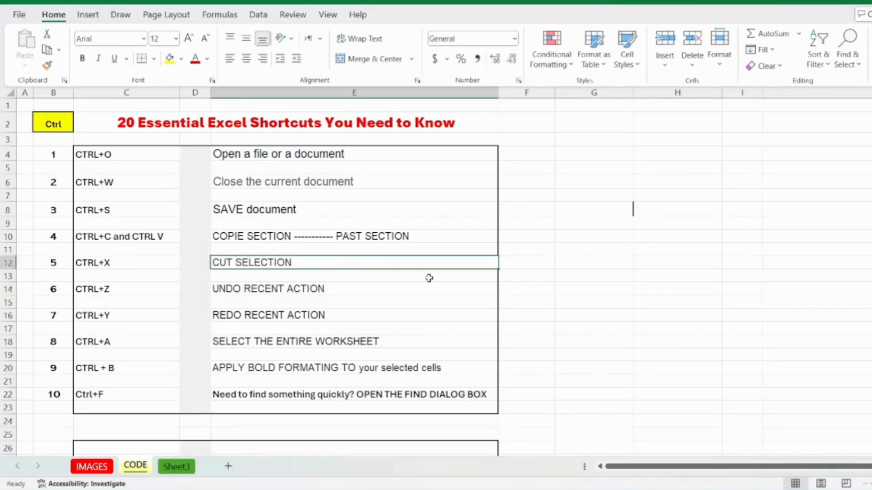
key("ctrl+x")
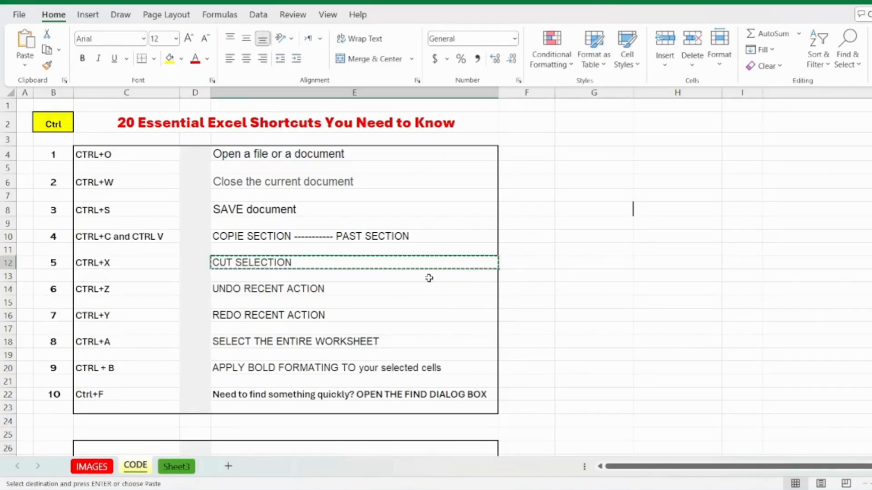
left_click(594, 262)
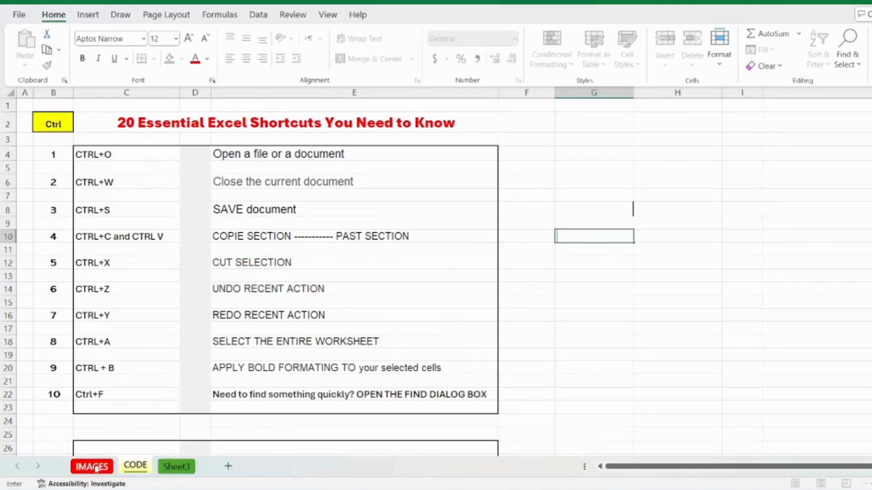
Type test value 1111 in CODE cell G14 and scroll to the undo diagram.
scroll("down", 3)
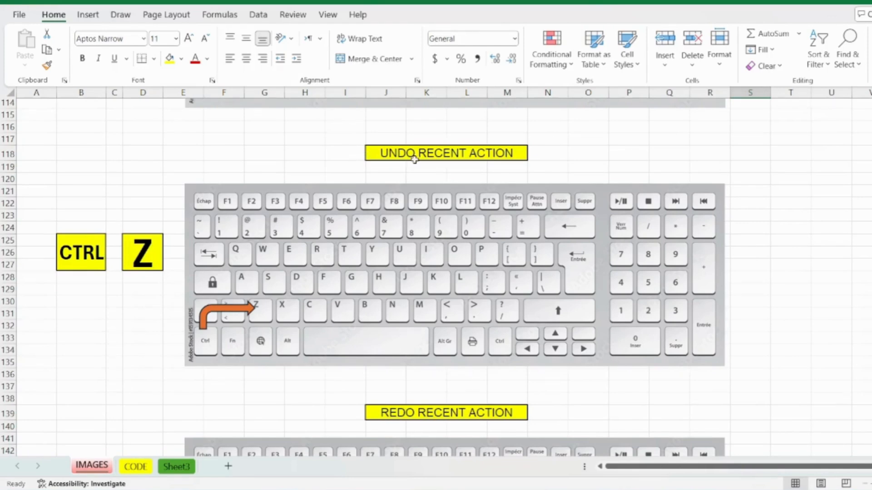
mouse_move(246, 331)
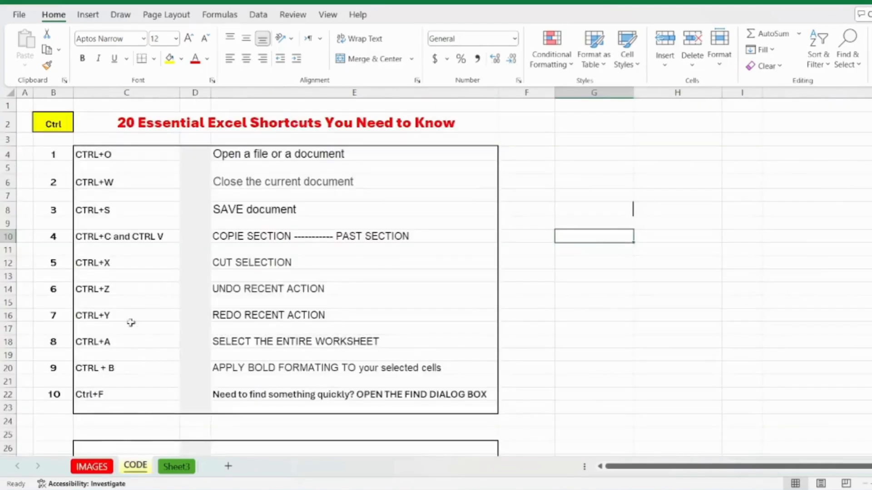
left_click(593, 289)
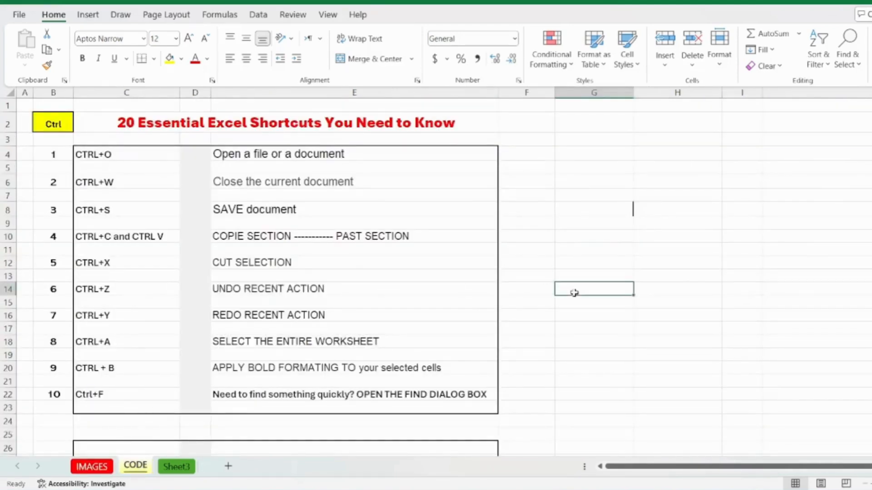
type("1111")
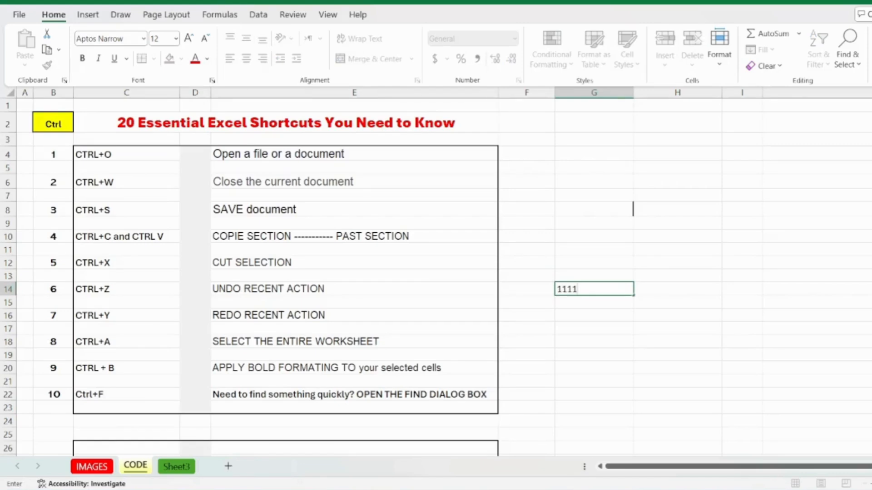
left_click(800, 250)
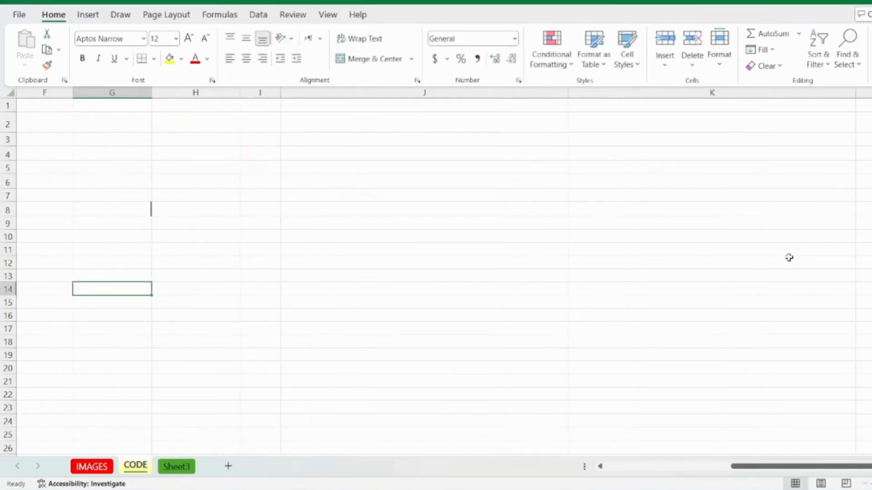
scroll("left", 3)
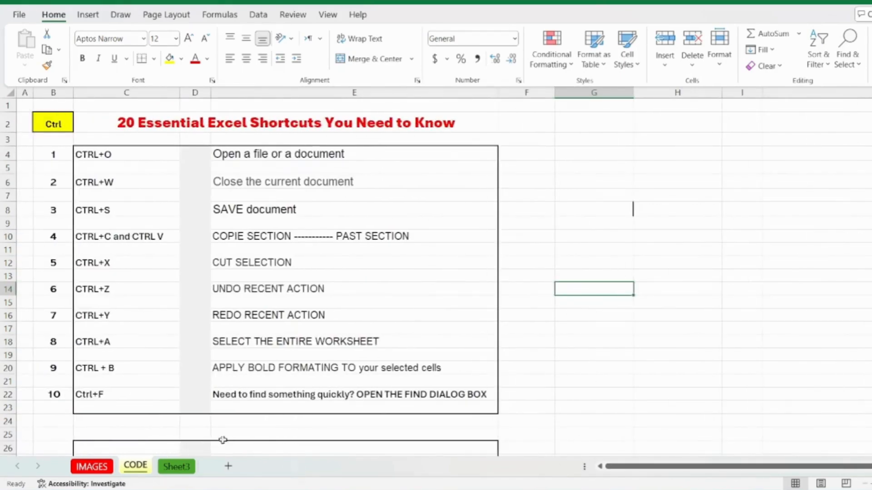
scroll("down", 3)
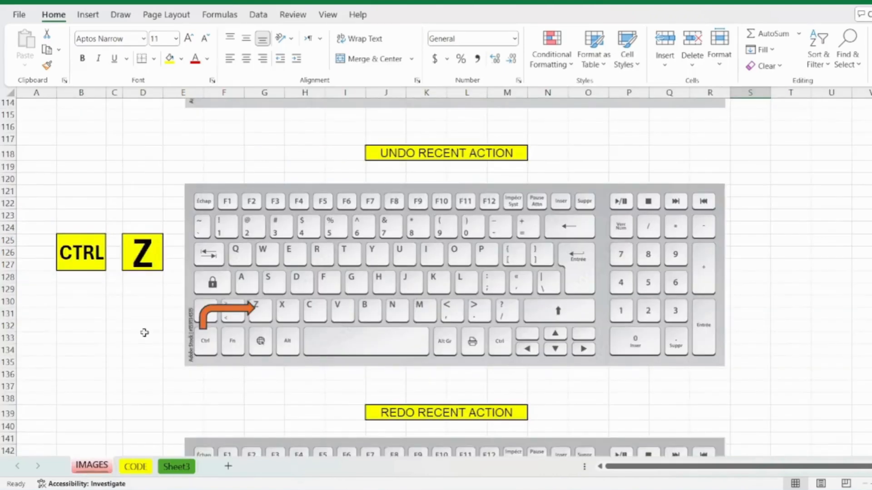
Retype 1111 in G14 to demonstrate undo followed by redo.
scroll("down", 3)
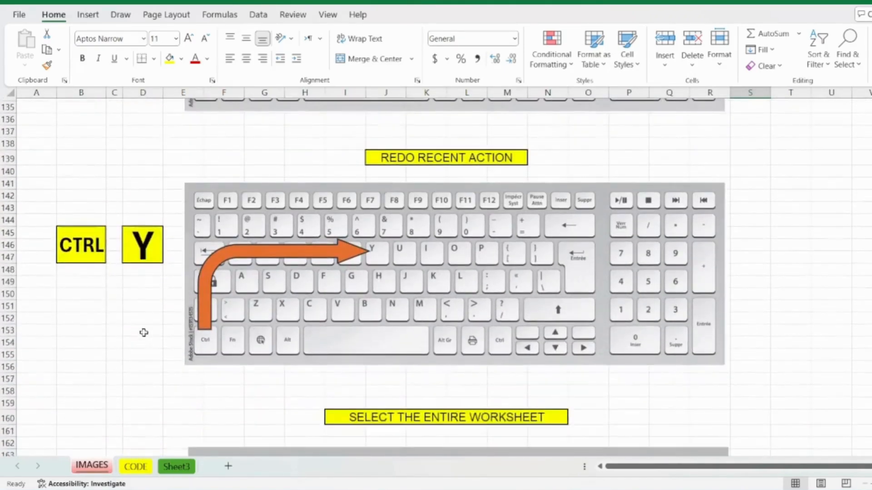
mouse_move(84, 246)
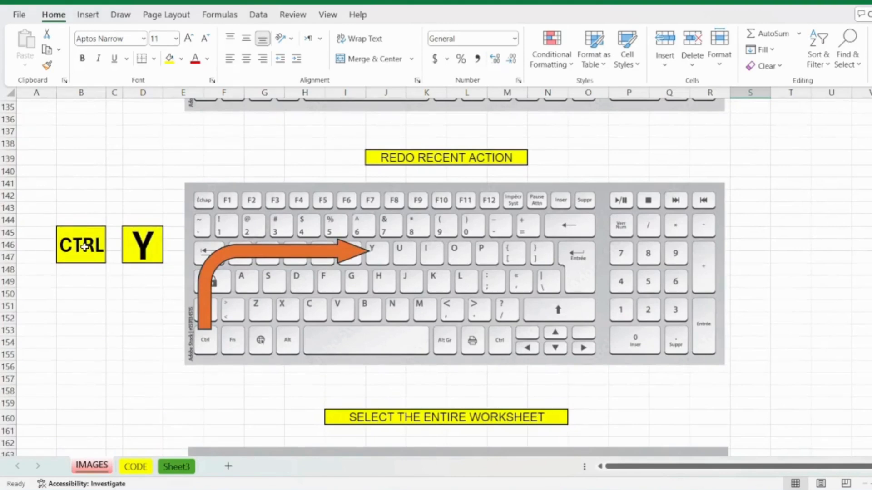
mouse_move(186, 327)
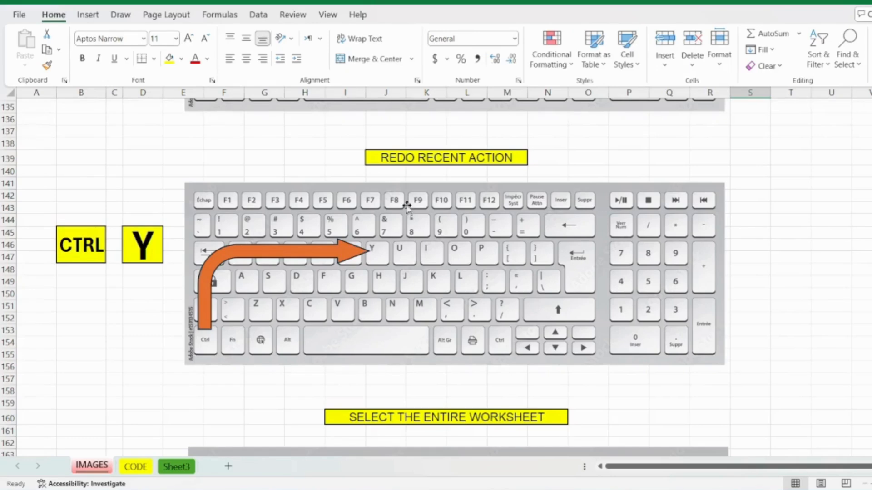
mouse_move(420, 166)
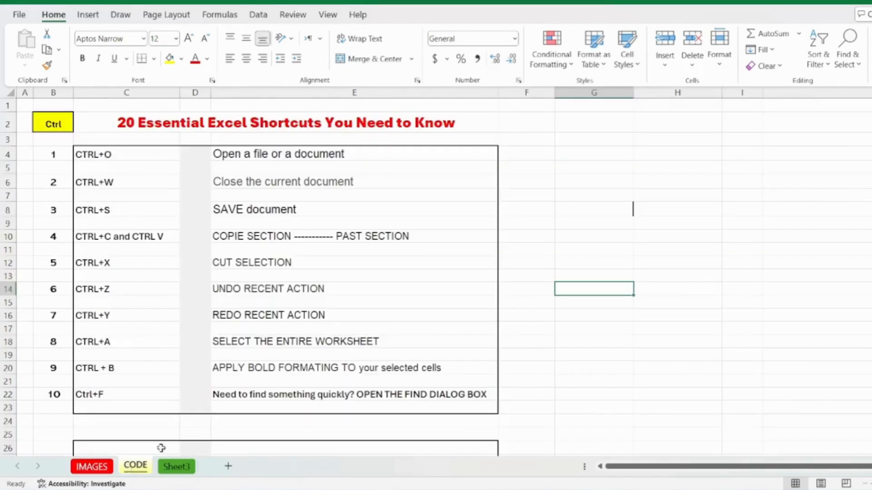
type("1111")
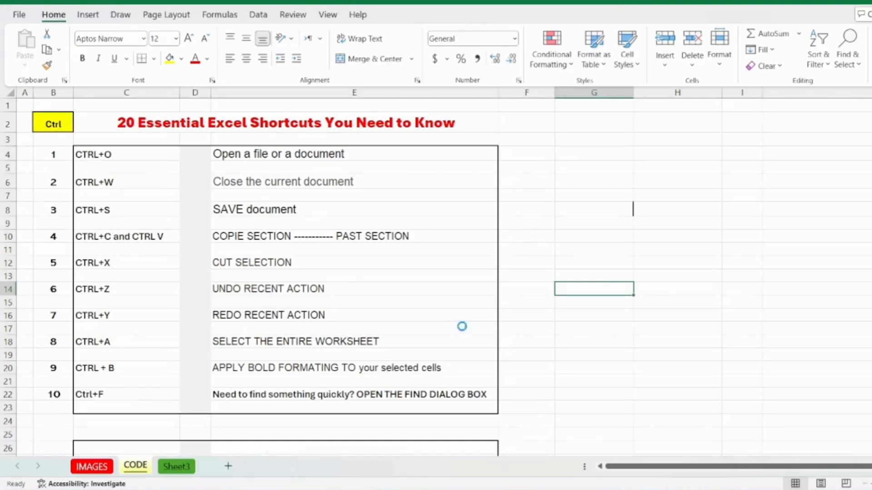
type("1111")
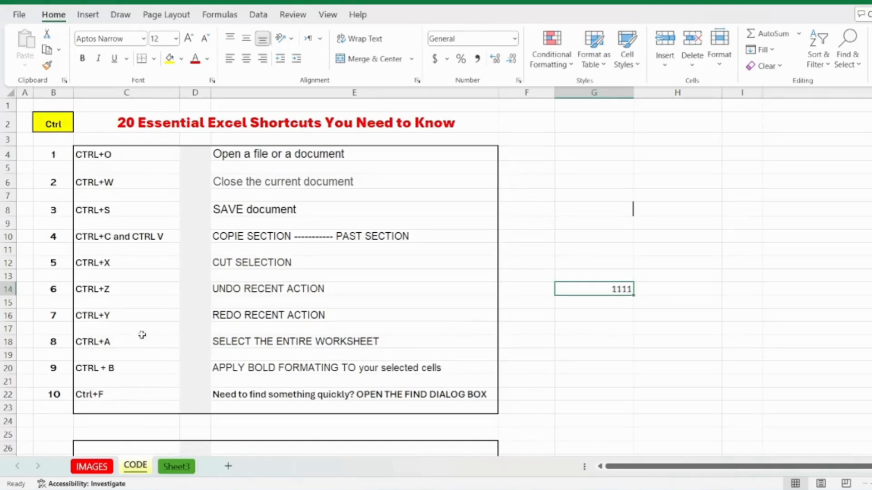
mouse_move(119, 440)
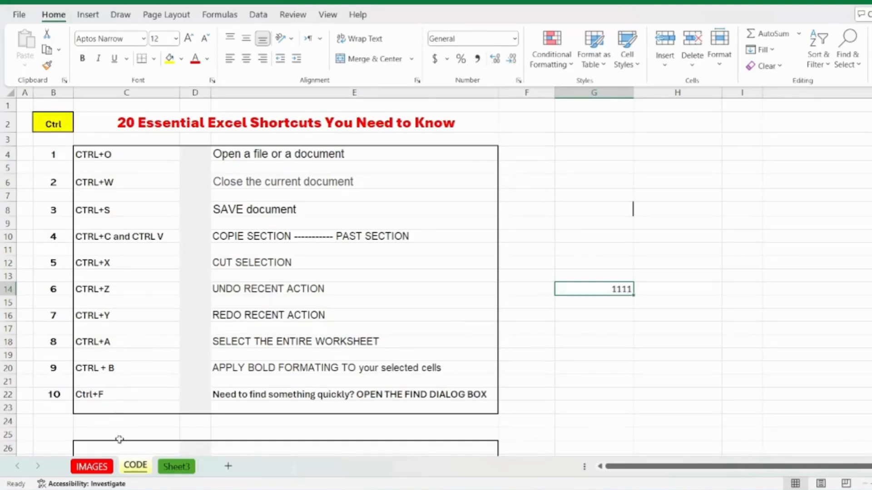
Scroll the IMAGES sheet down to the Ctrl+A select-all diagram.
scroll("down", 3)
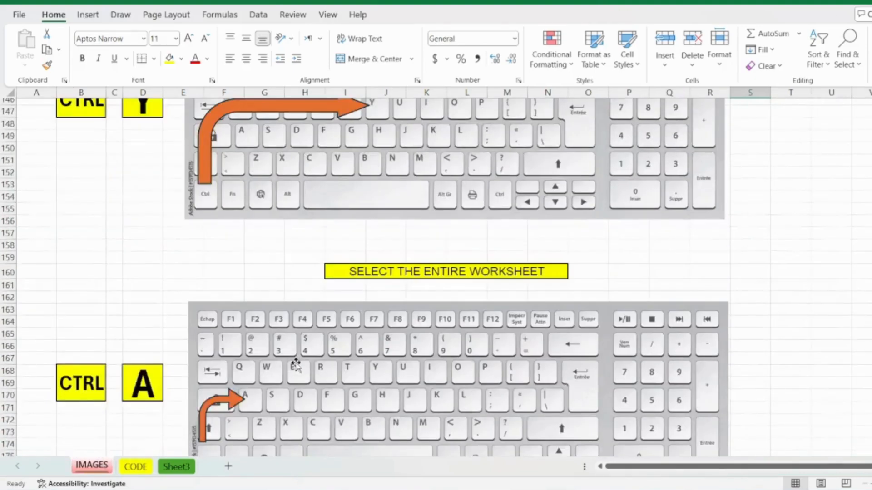
scroll("down", 3)
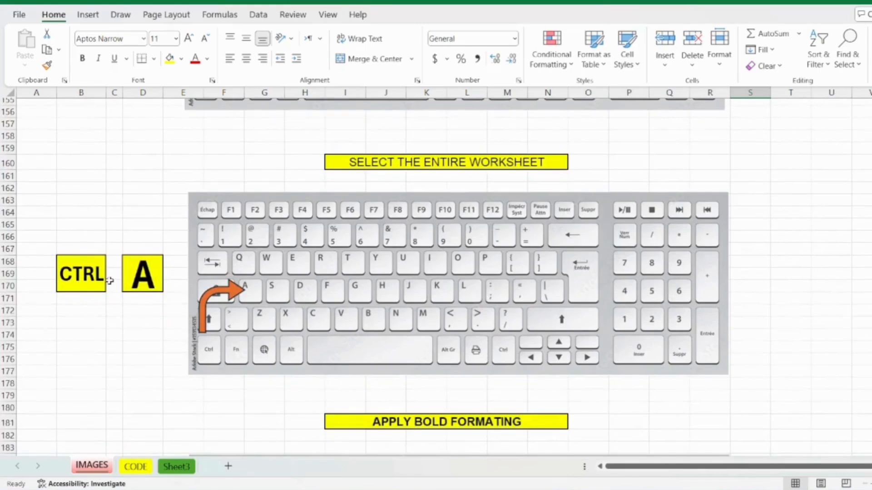
mouse_move(200, 336)
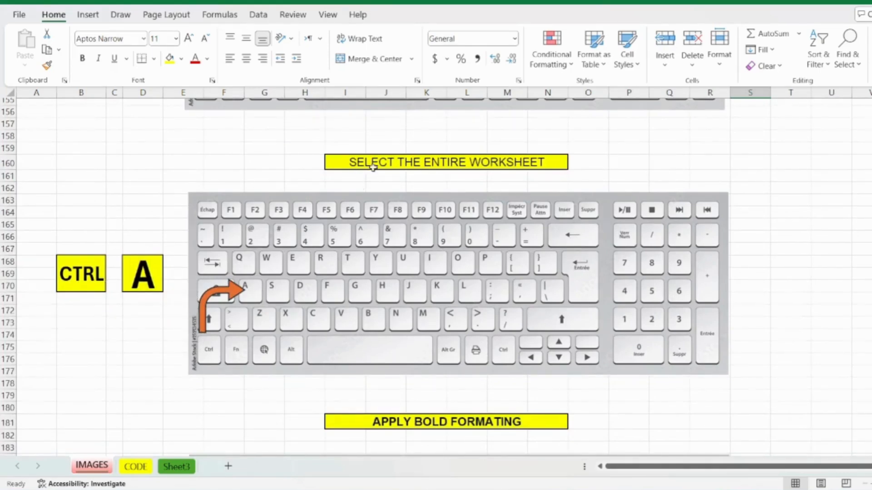
mouse_move(545, 171)
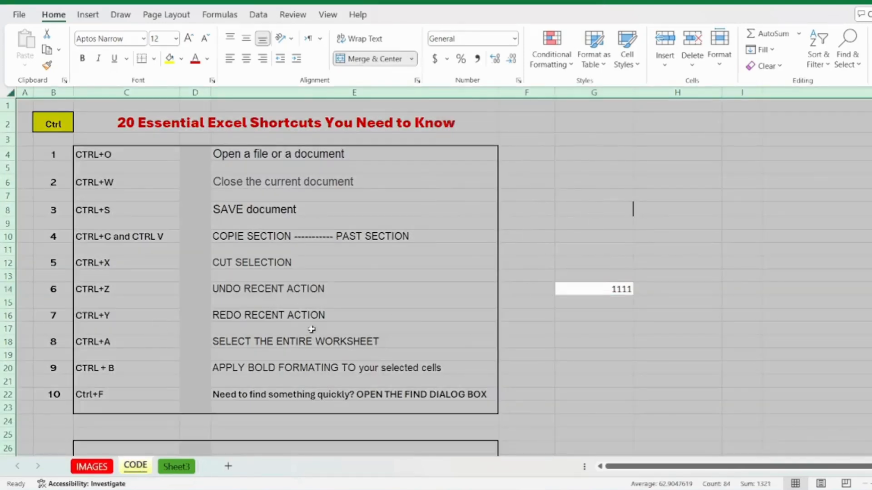
Scroll IMAGES to the Ctrl+B diagram, then return there after bolding item 9 in E20.
left_click(594, 289)
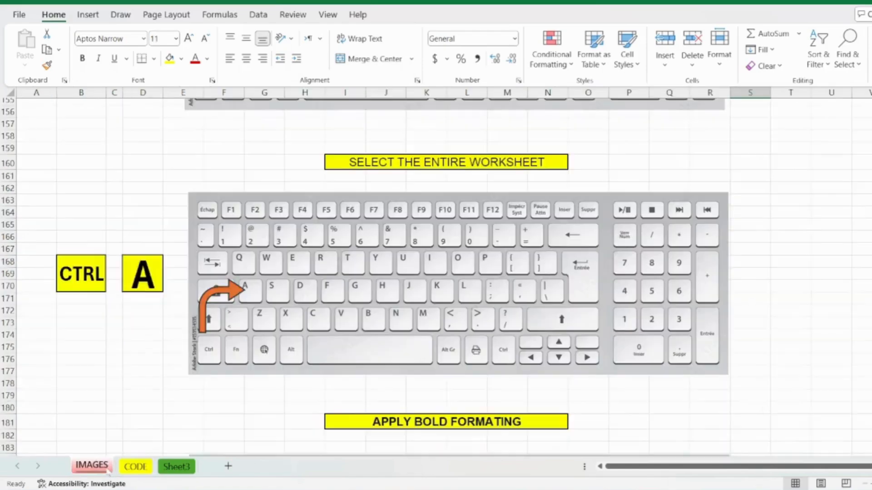
scroll("down", 3)
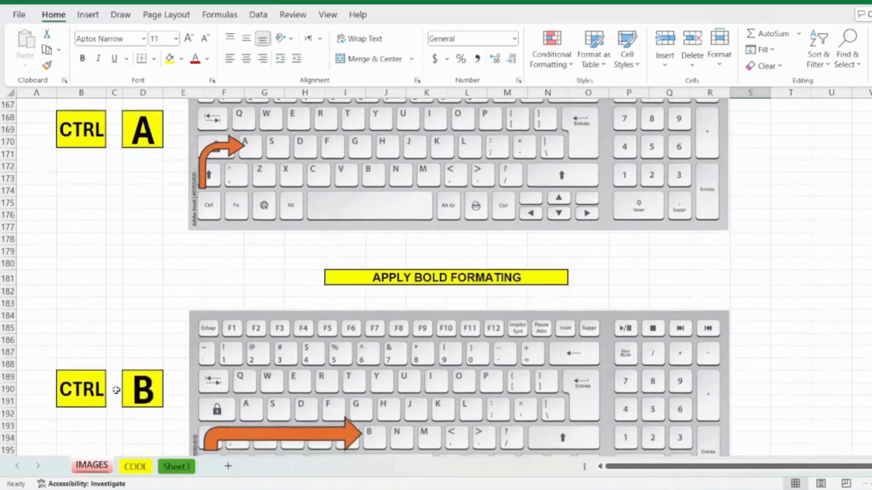
scroll("down", 3)
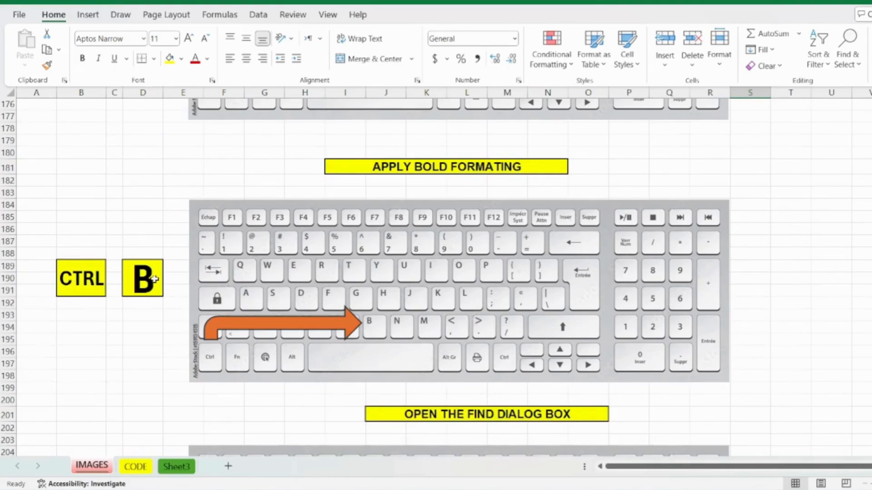
mouse_move(382, 178)
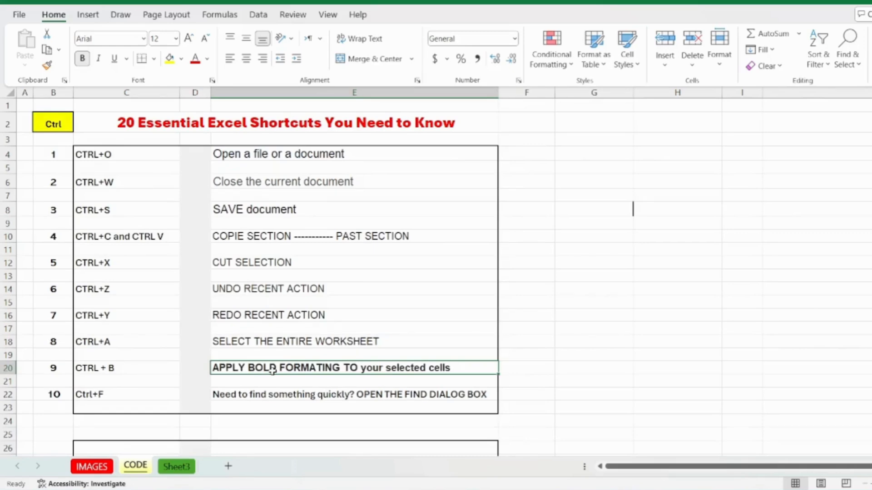
mouse_move(183, 187)
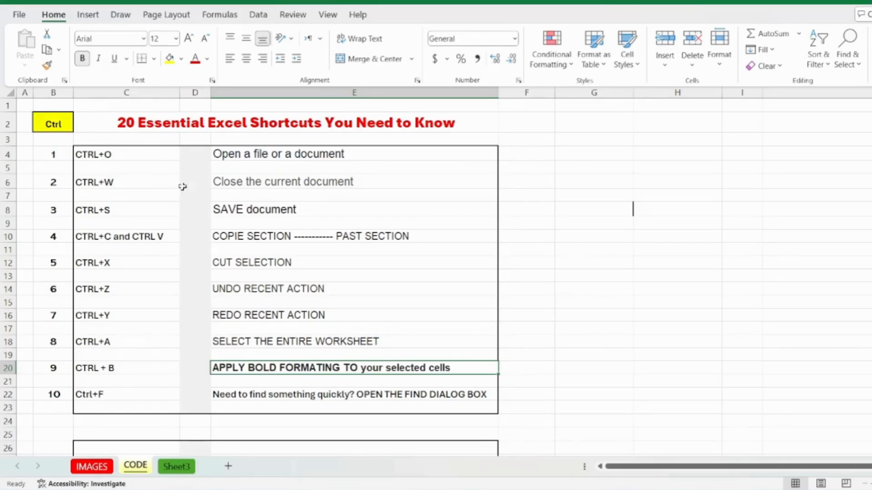
mouse_move(584, 388)
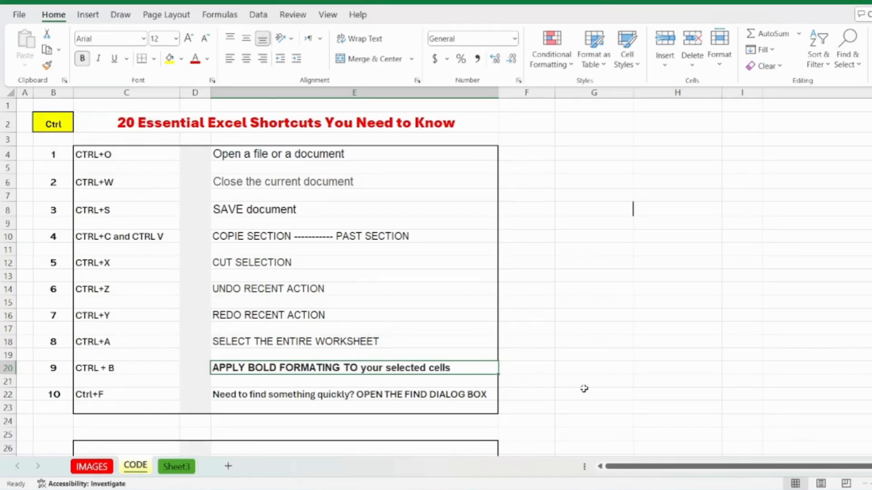
left_click(81, 59)
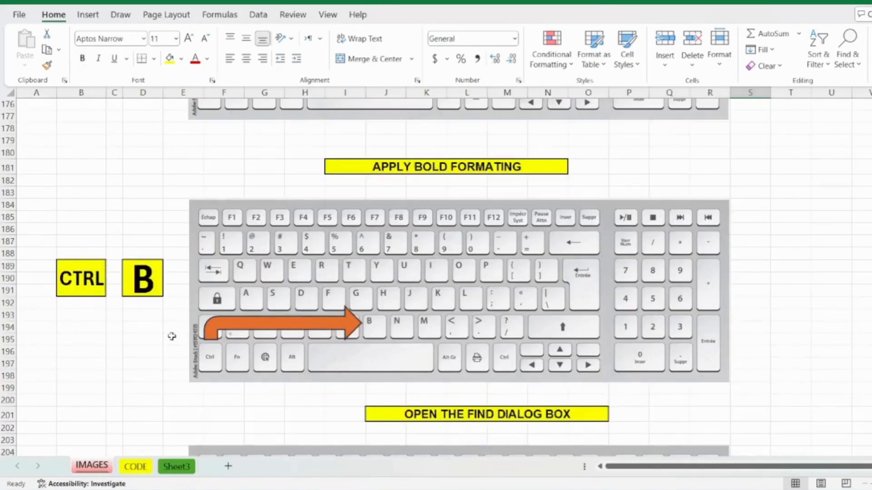
Open Find with Ctrl+F, type HHHHH in Find what, then close the dialog.
scroll("down", 3)
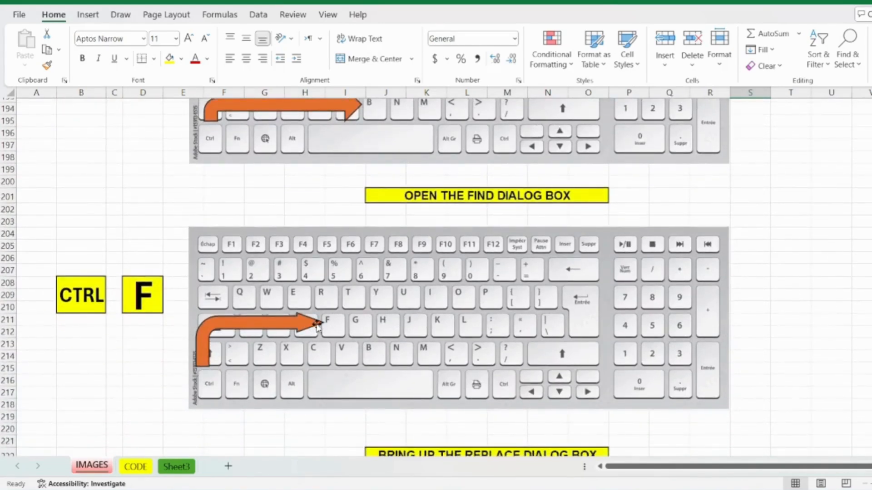
mouse_move(414, 209)
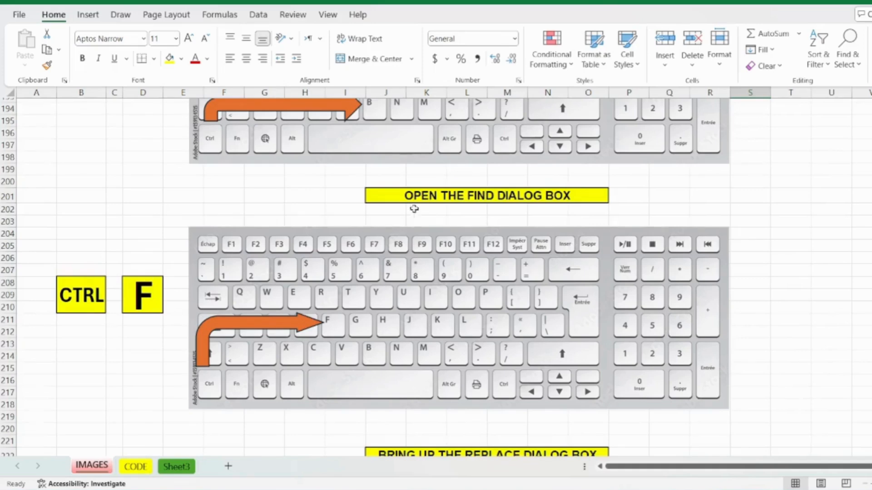
mouse_move(449, 197)
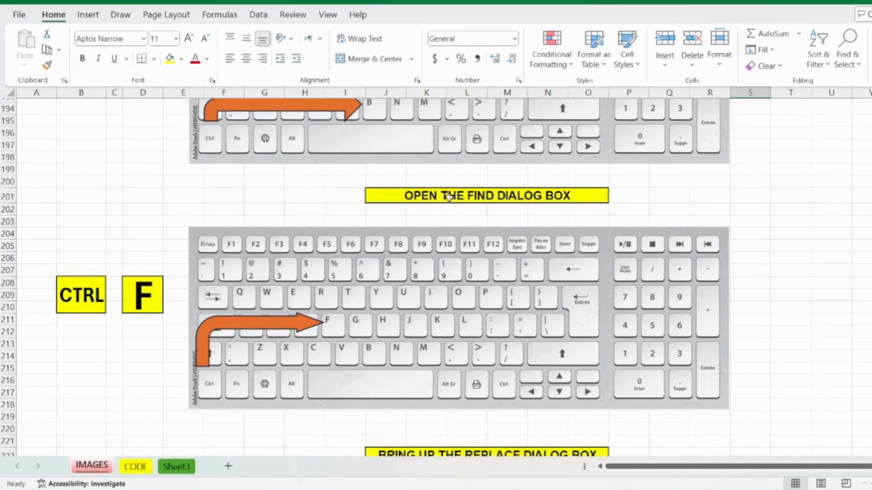
mouse_move(275, 364)
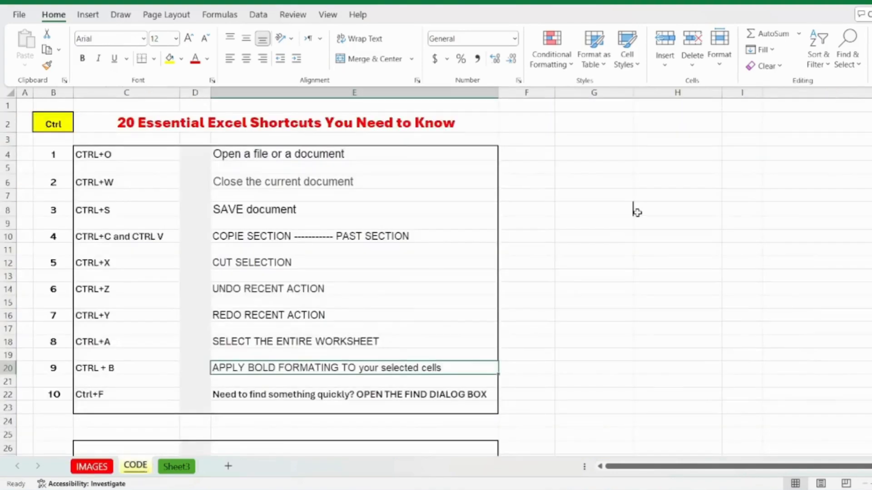
key("ctrl+f")
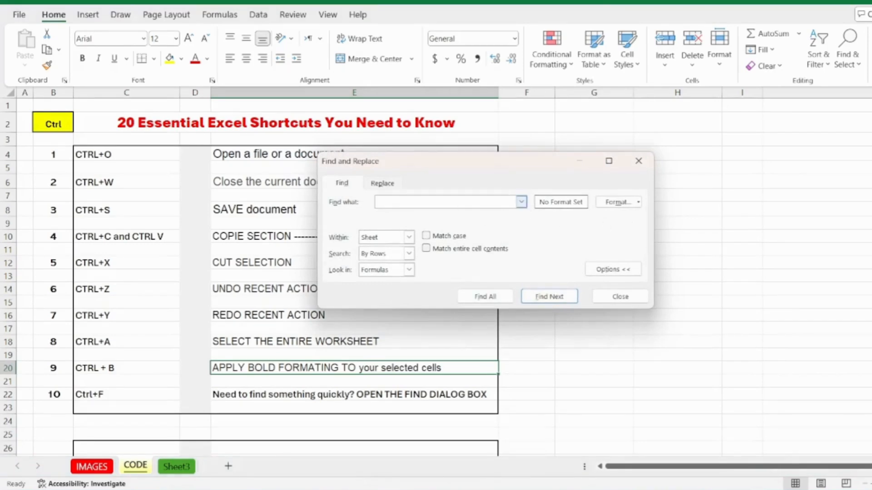
type("HHHHH")
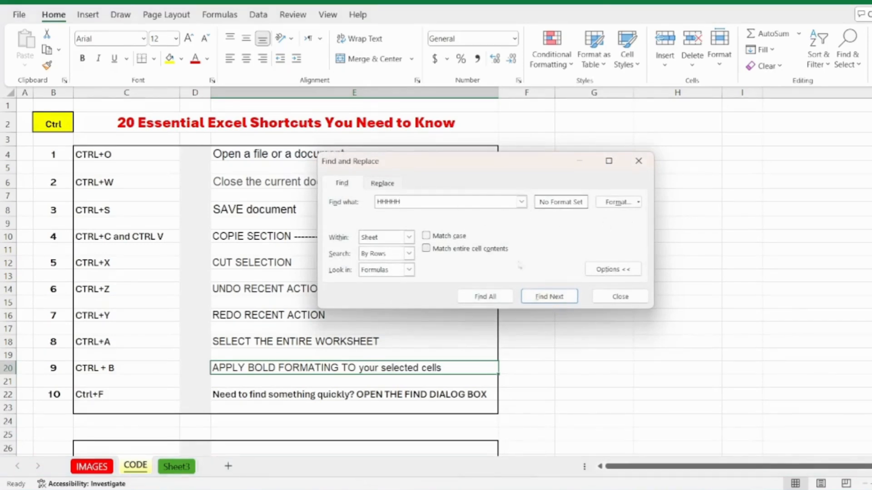
left_click(619, 295)
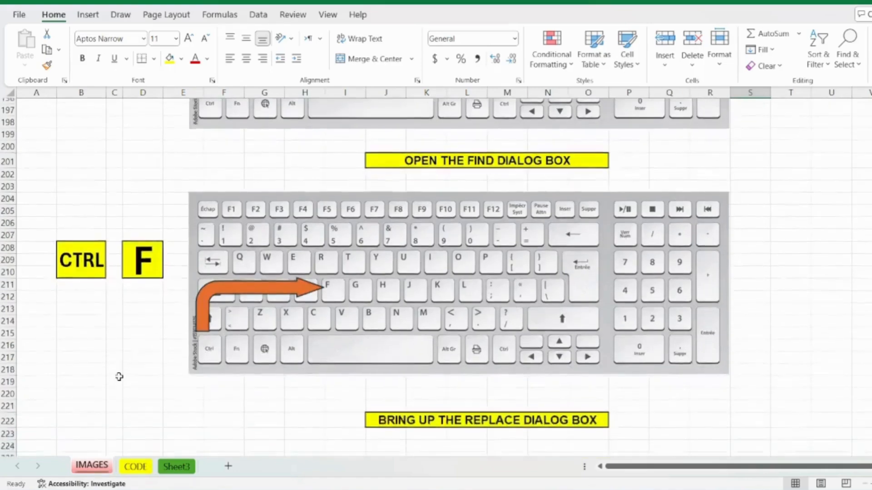
Open Replace beside item 11, enter BRING and AAAA, and close without replacing.
scroll("down", 3)
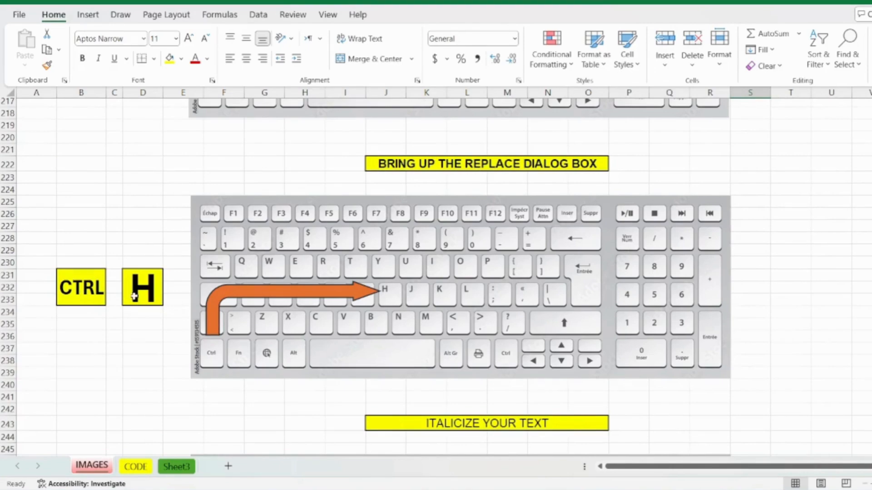
mouse_move(286, 299)
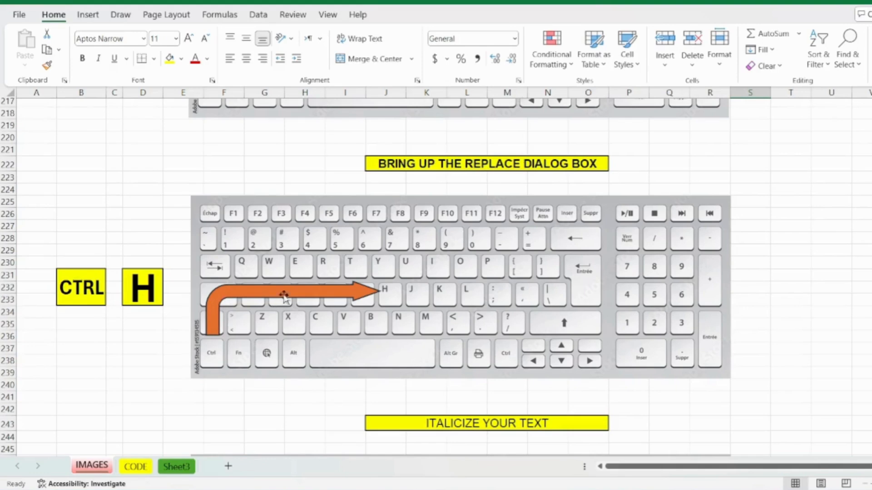
mouse_move(435, 171)
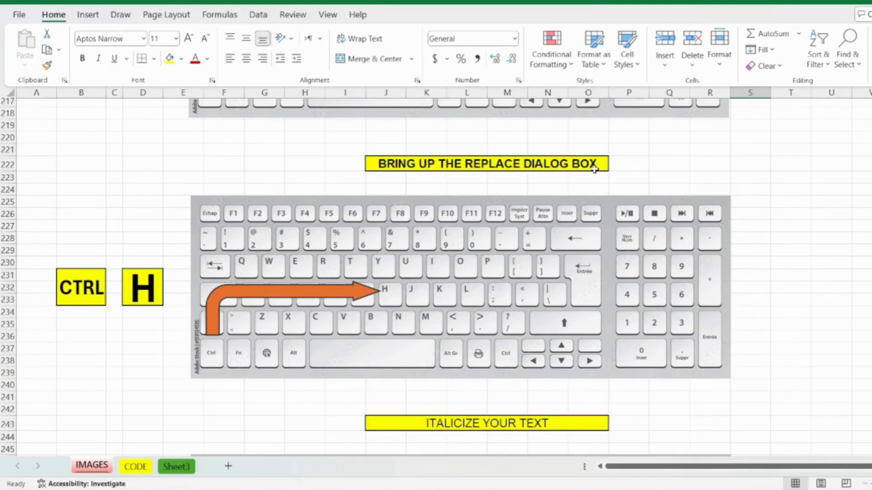
mouse_move(147, 426)
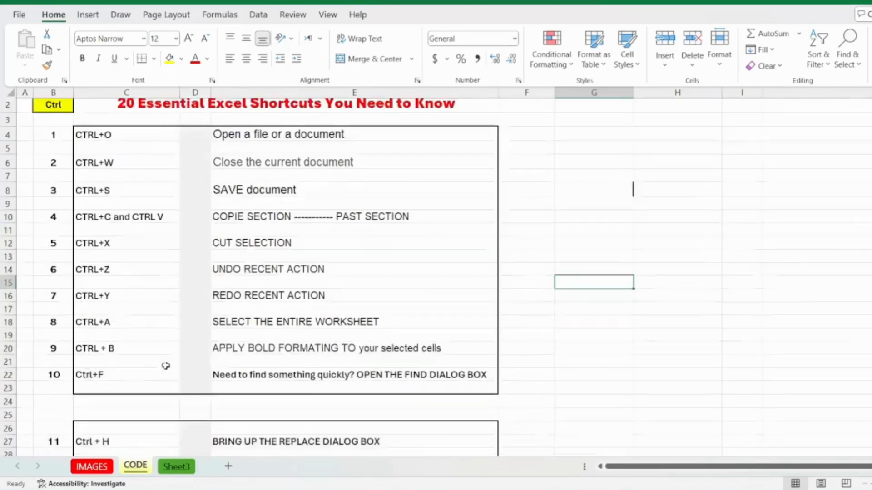
scroll("down", 3)
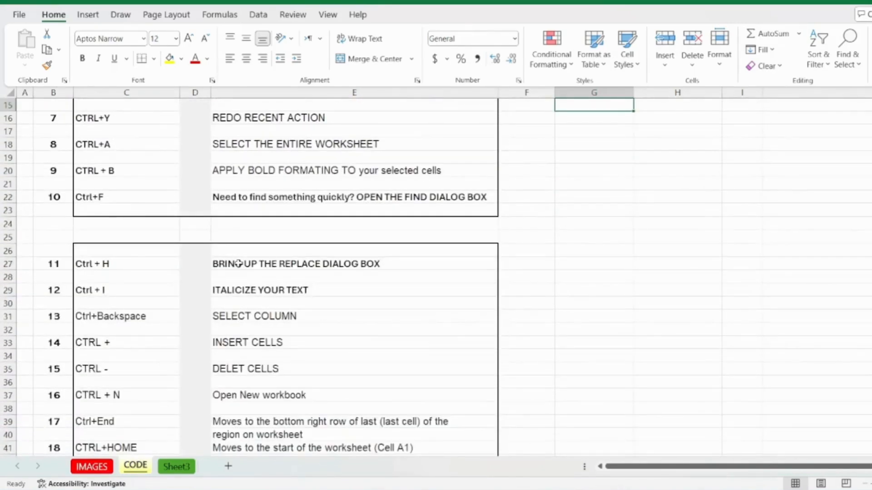
left_click(526, 264)
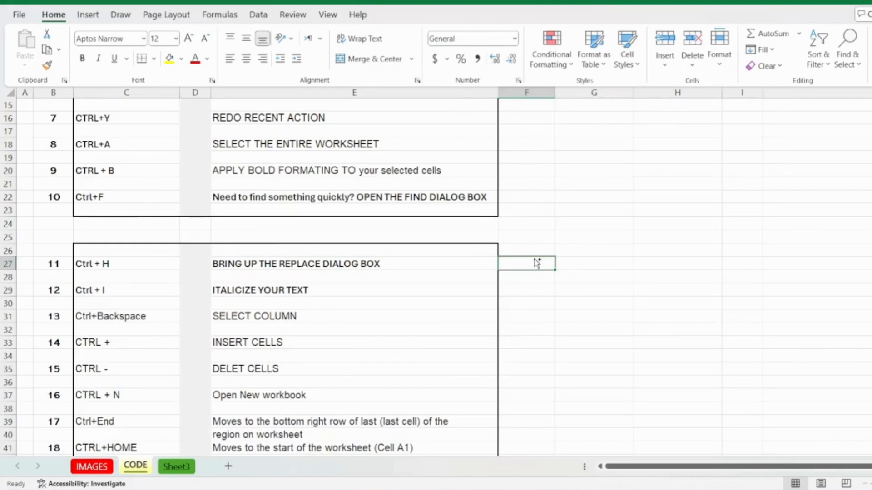
key("ctrl+h")
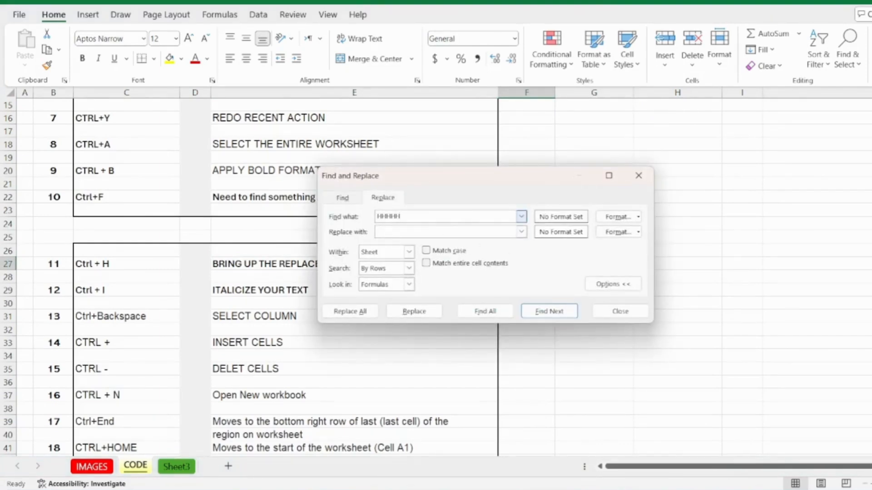
left_click(448, 216)
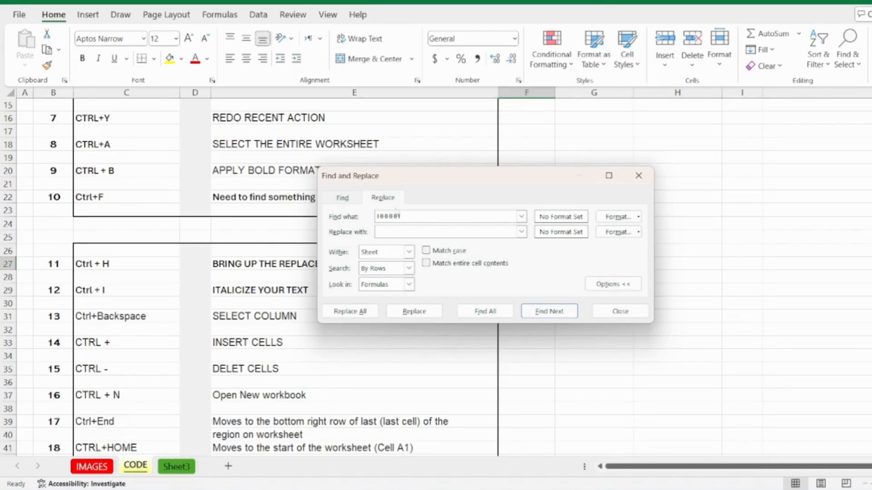
type("B")
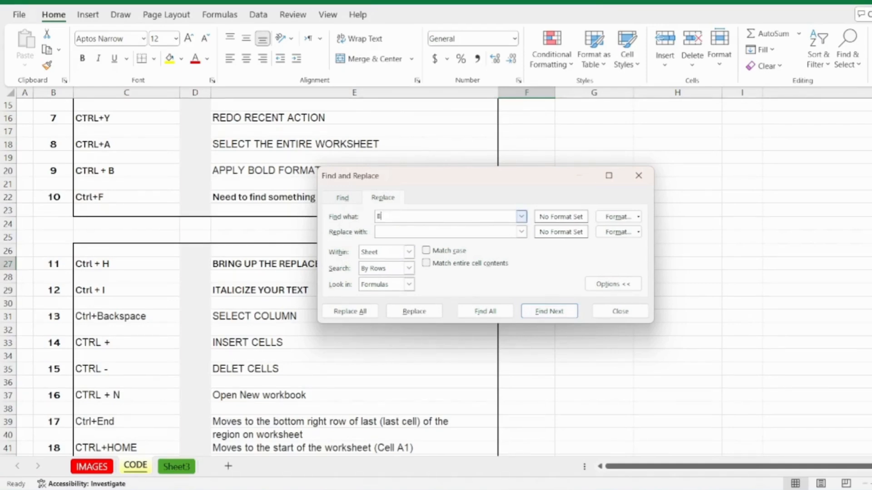
type("RING")
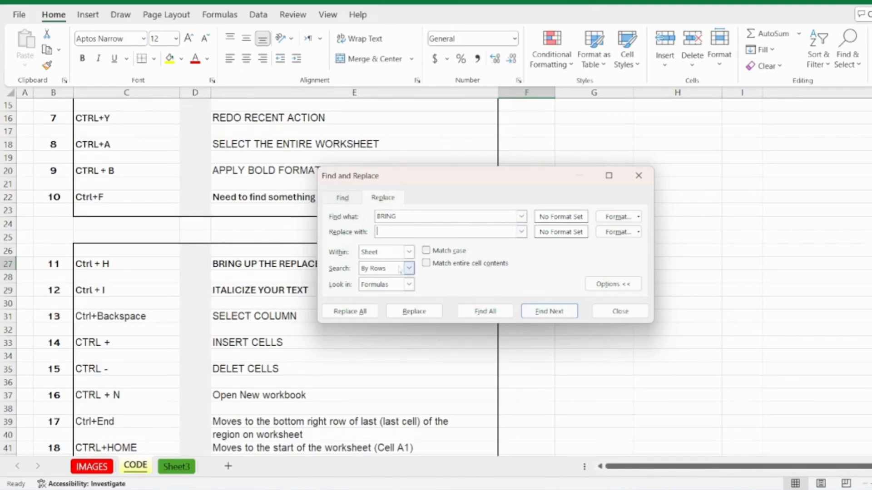
type("AAAA")
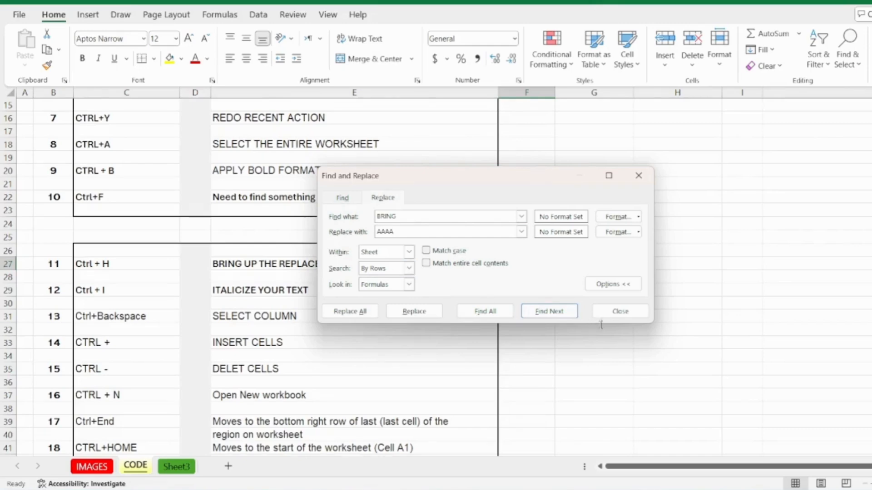
left_click(619, 310)
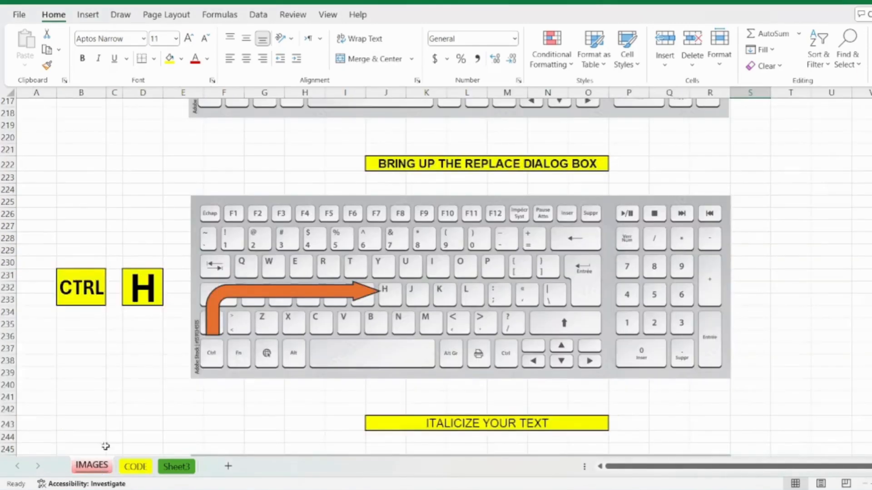
Scroll to the Ctrl+I diagram and select its ITALICIZE YOUR TEXT heading.
scroll("down", 3)
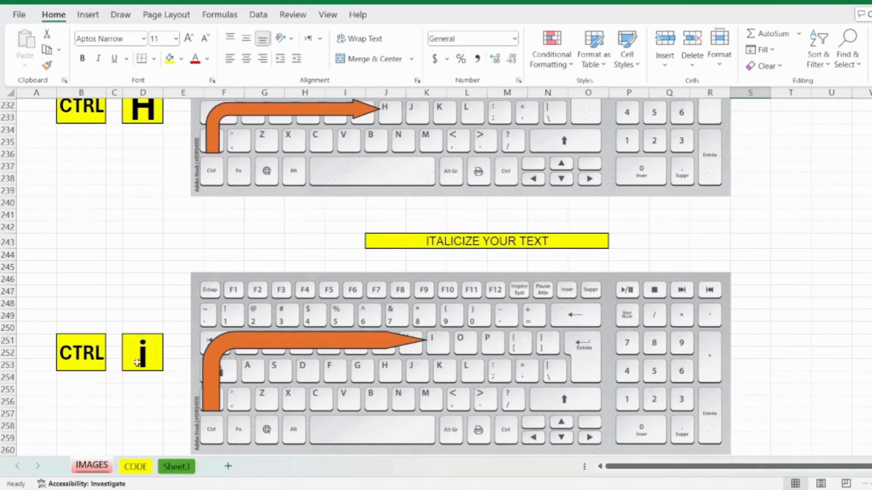
mouse_move(414, 244)
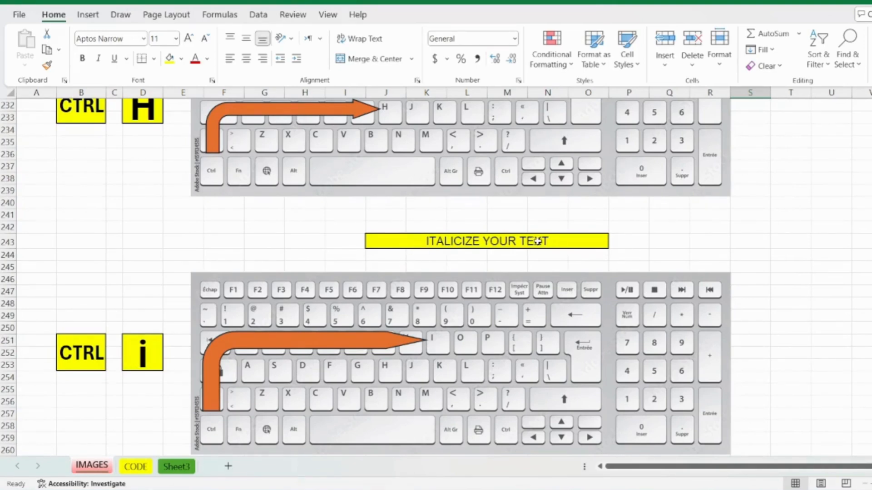
left_click(134, 466)
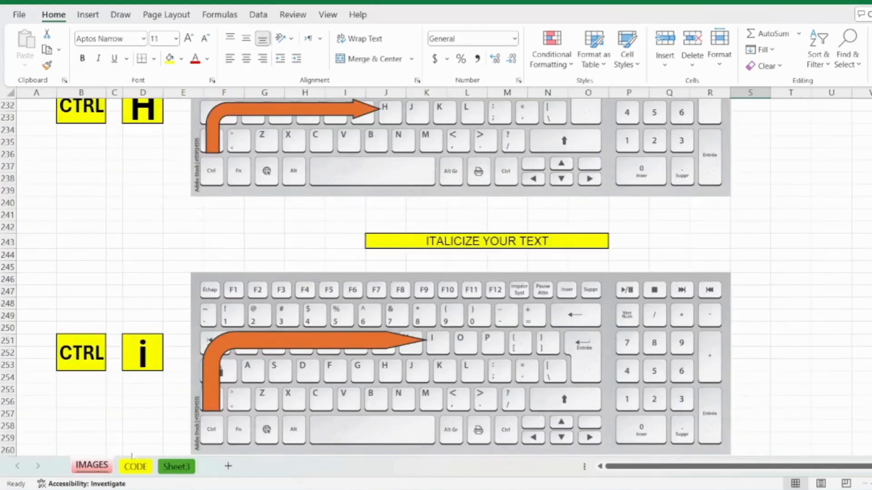
scroll("down", 3)
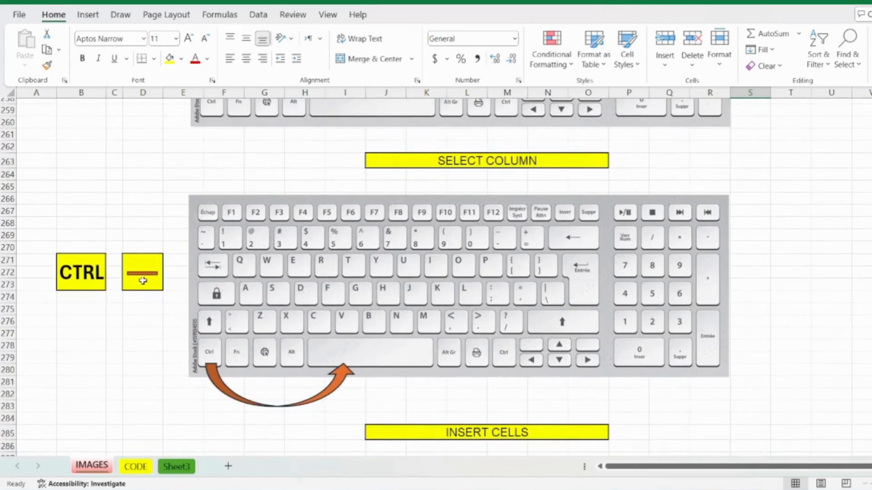
mouse_move(233, 404)
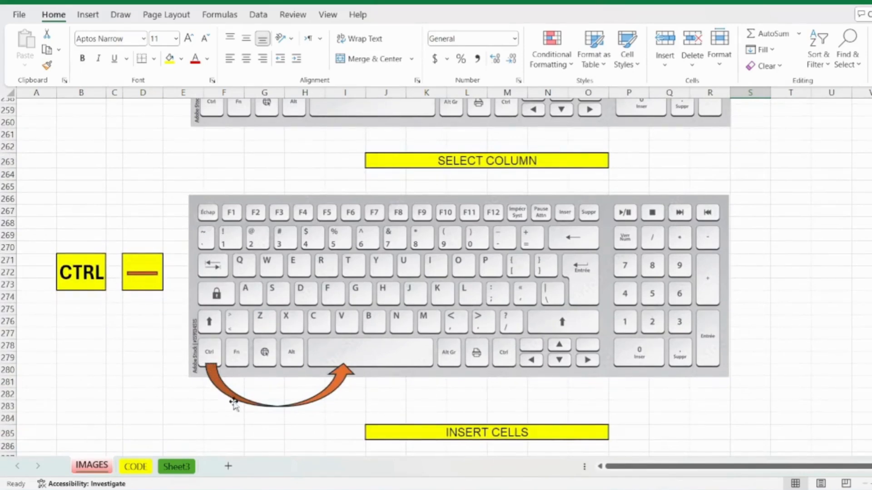
mouse_move(512, 173)
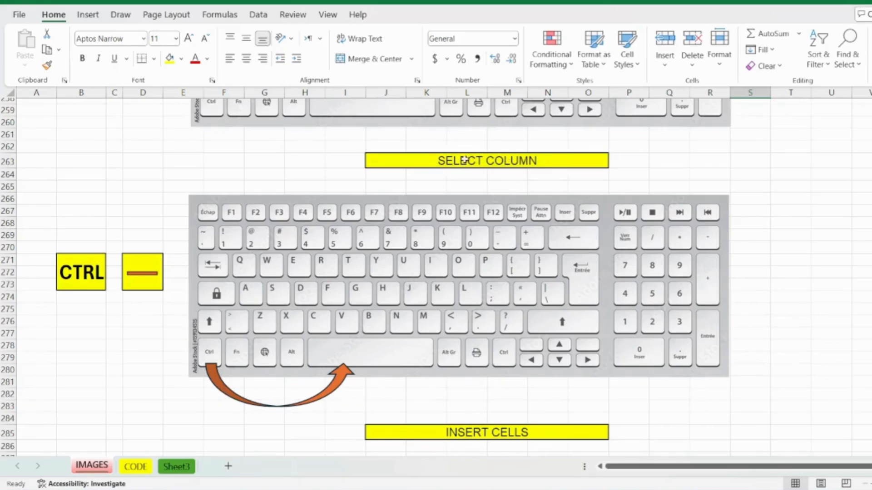
mouse_move(787, 136)
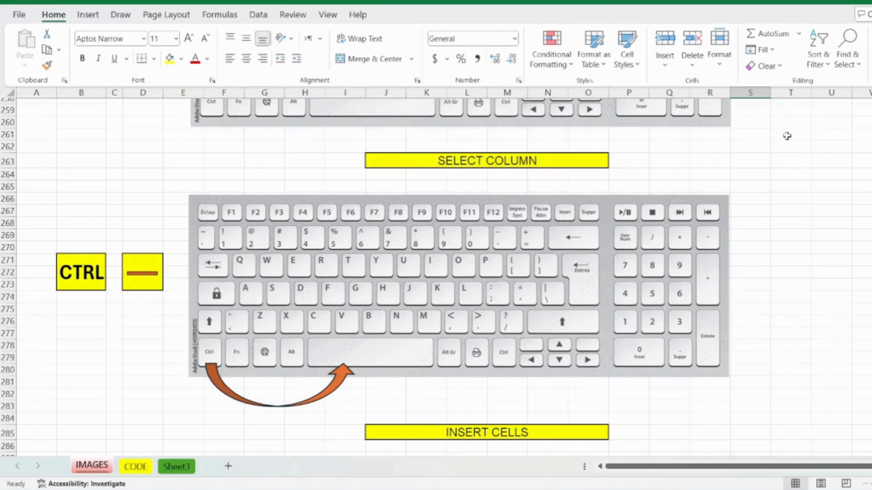
left_click(791, 92)
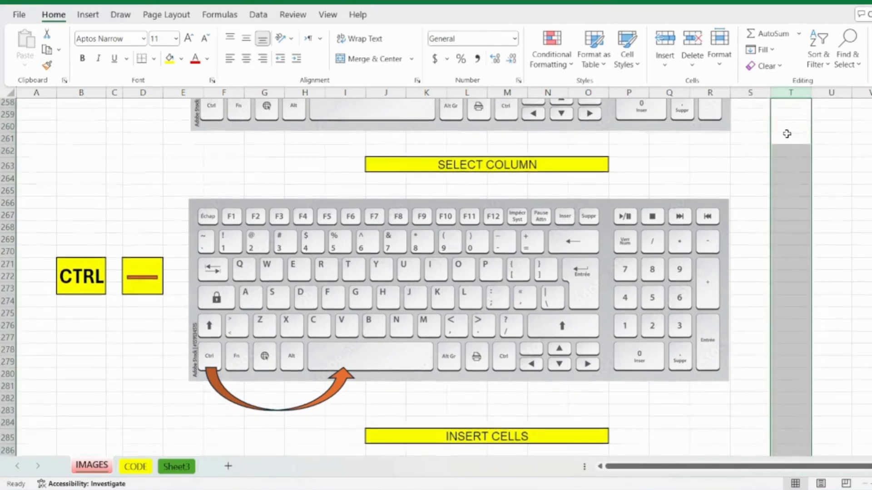
scroll("down", 3)
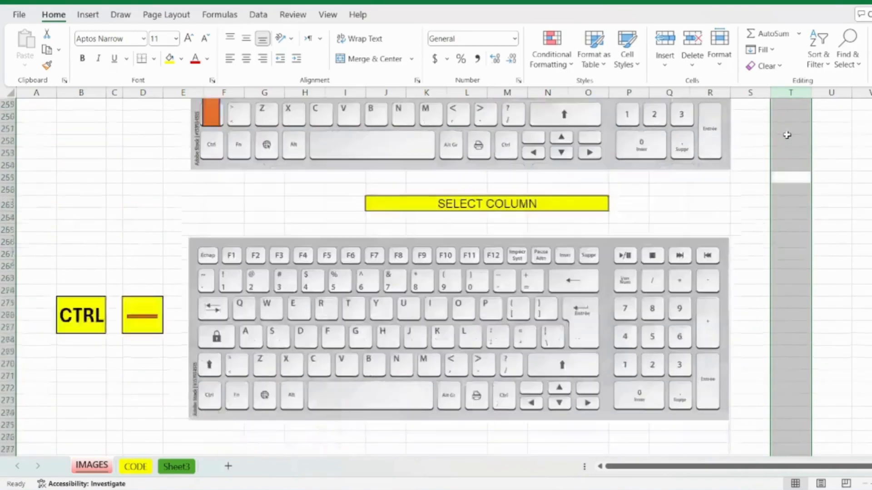
scroll("down", 3)
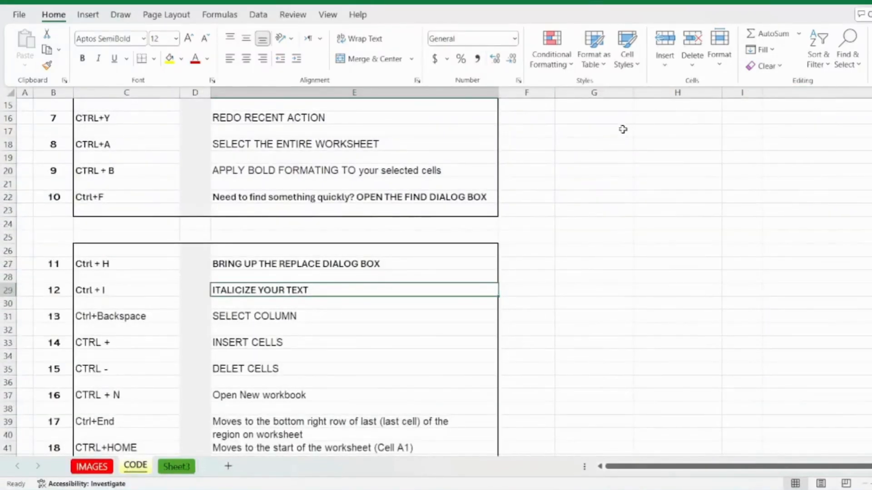
left_click(593, 93)
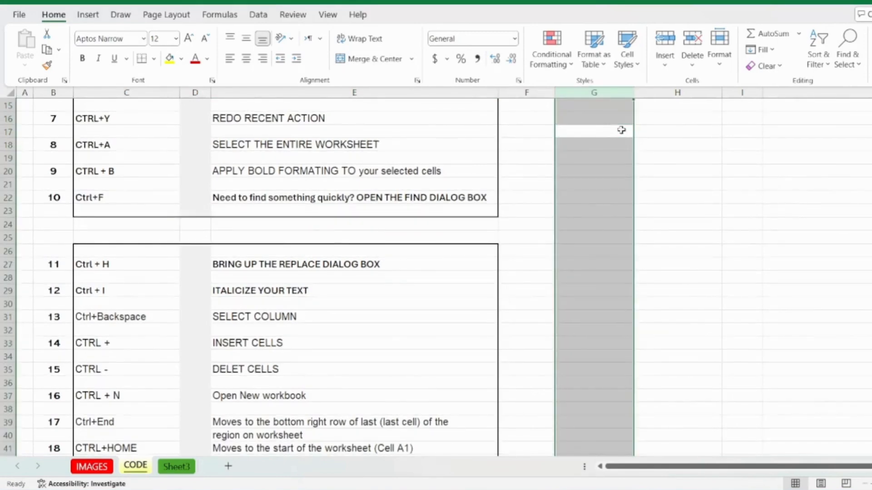
scroll("up", 3)
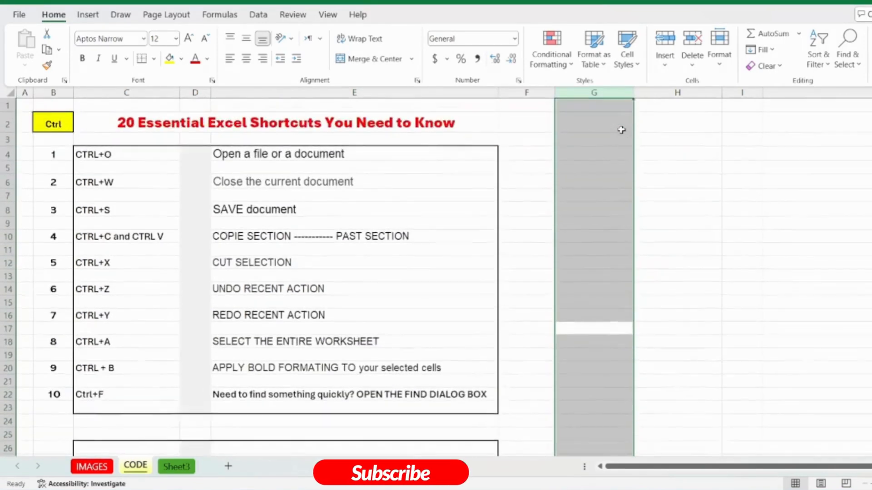
scroll("down", 3)
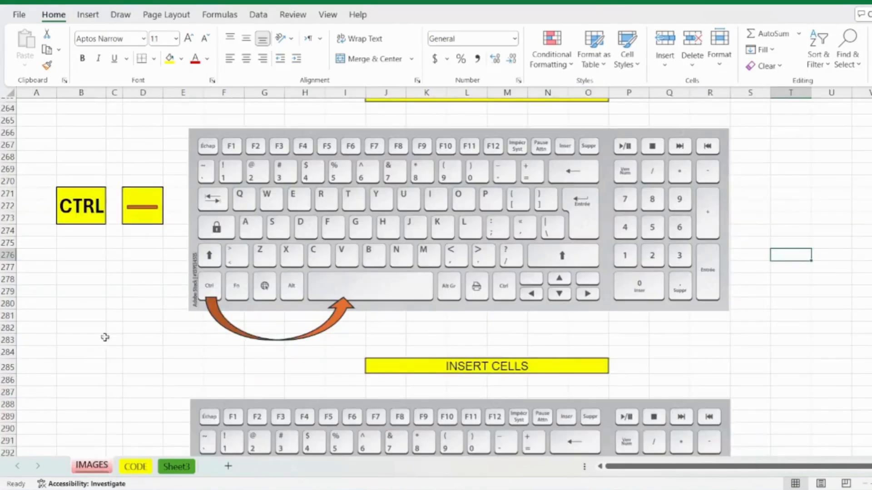
Insert an empty cell at G27 on the CODE sheet with Shift cells right.
scroll("down", 3)
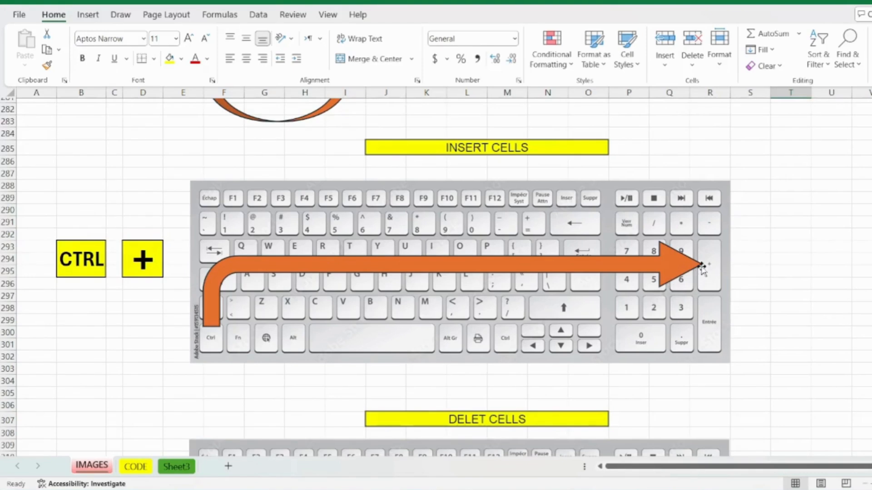
mouse_move(517, 148)
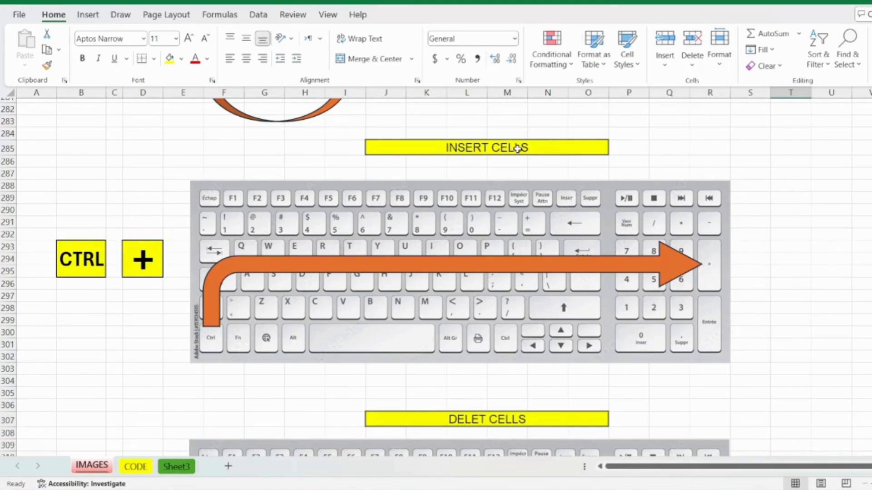
left_click(134, 466)
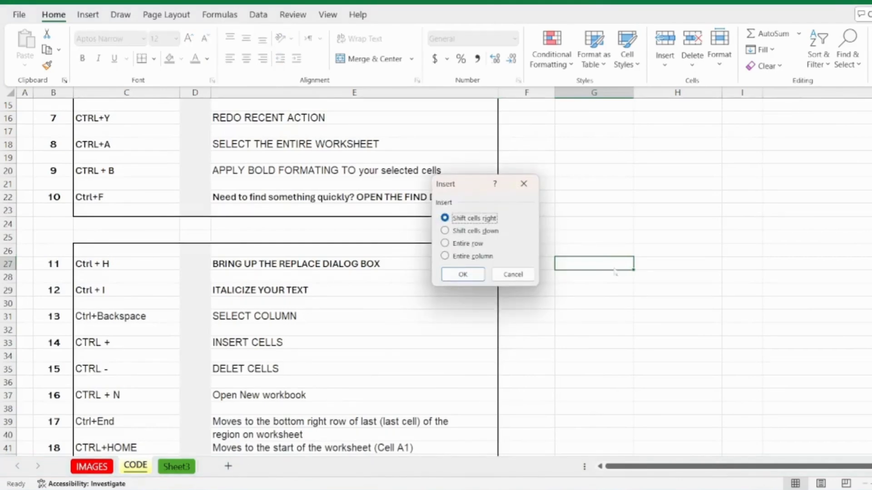
left_click(445, 231)
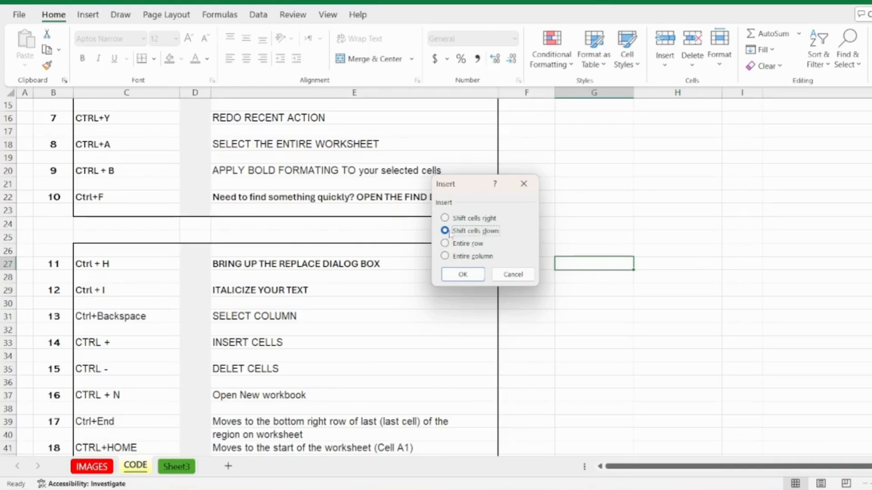
left_click(445, 218)
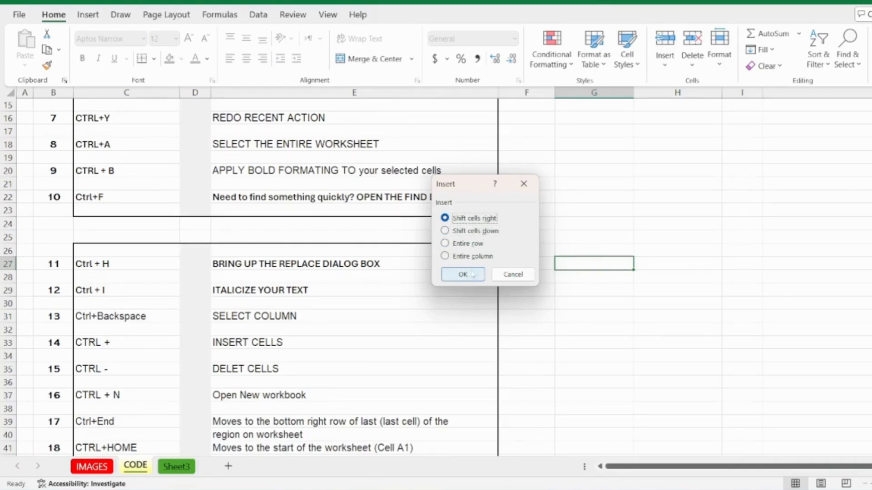
left_click(462, 274)
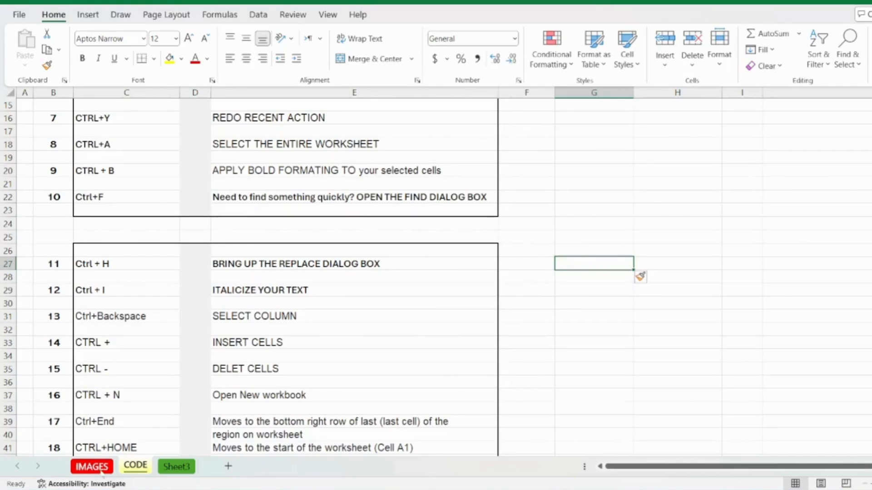
scroll("down", 3)
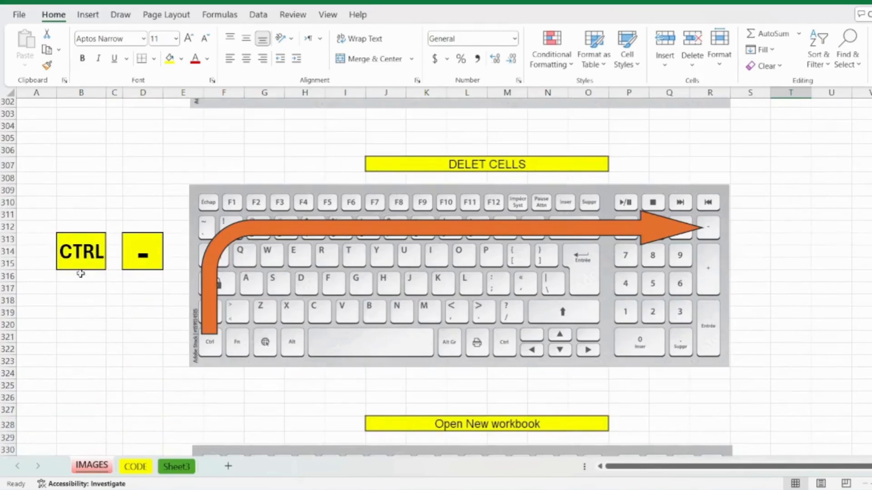
mouse_move(514, 145)
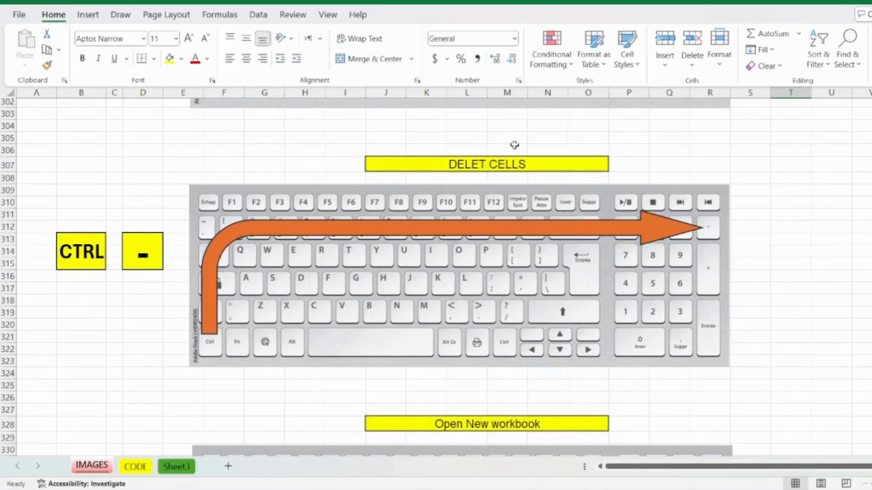
mouse_move(137, 432)
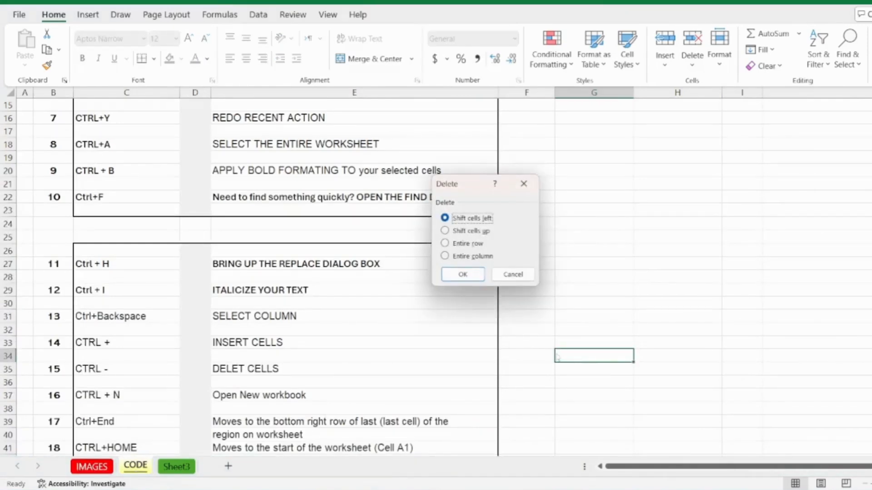
left_click(445, 231)
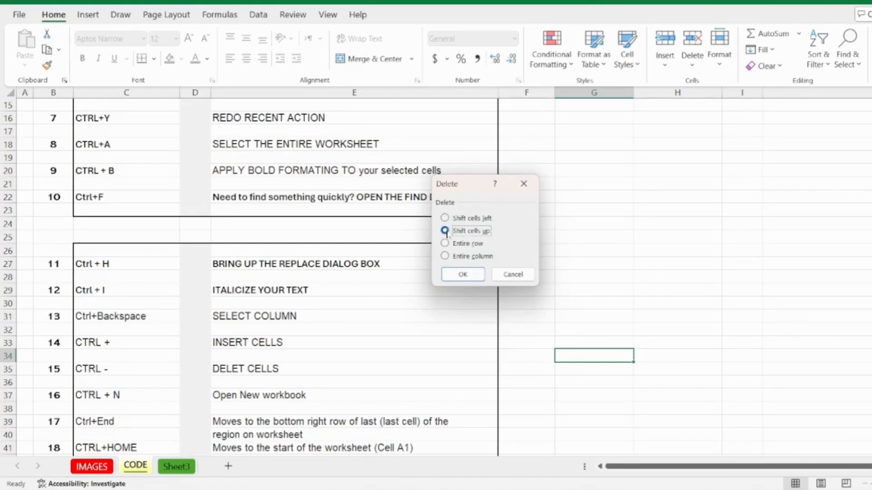
left_click(444, 256)
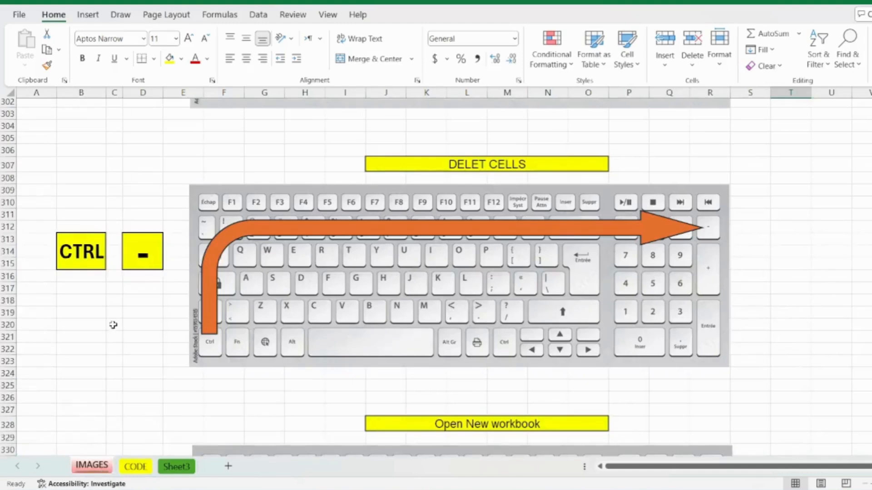
scroll("down", 3)
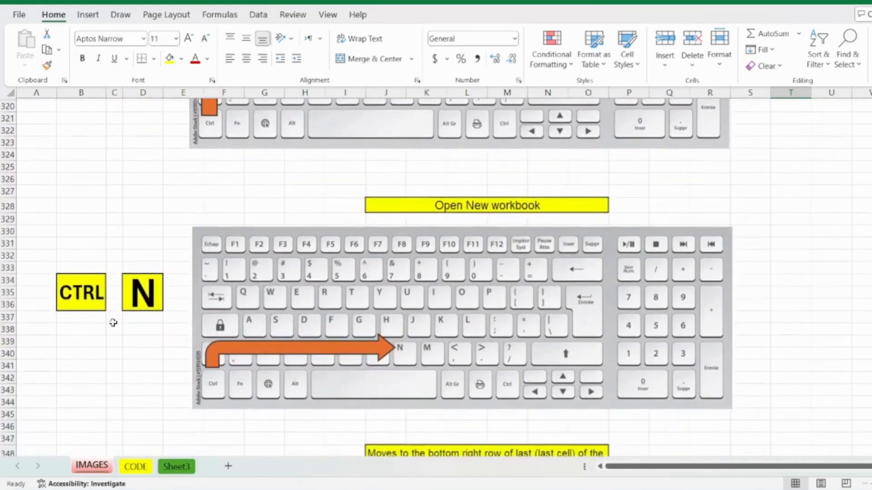
scroll("down", 3)
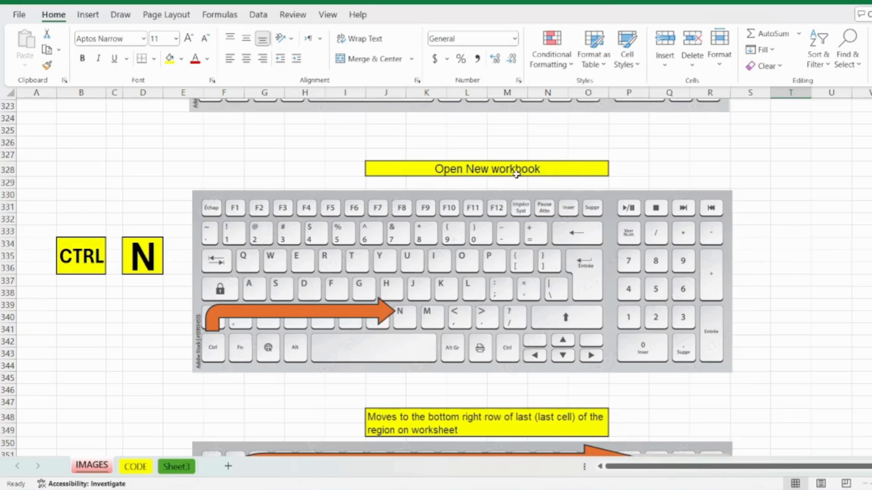
left_click(134, 466)
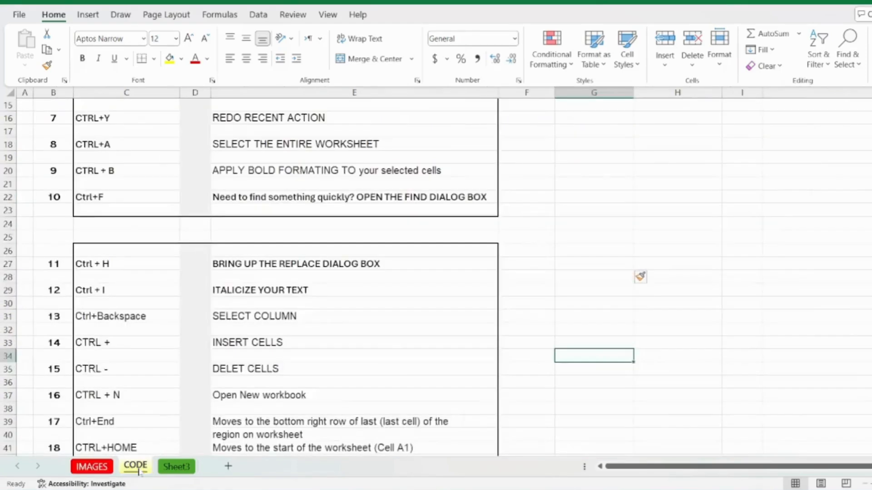
scroll("down", 3)
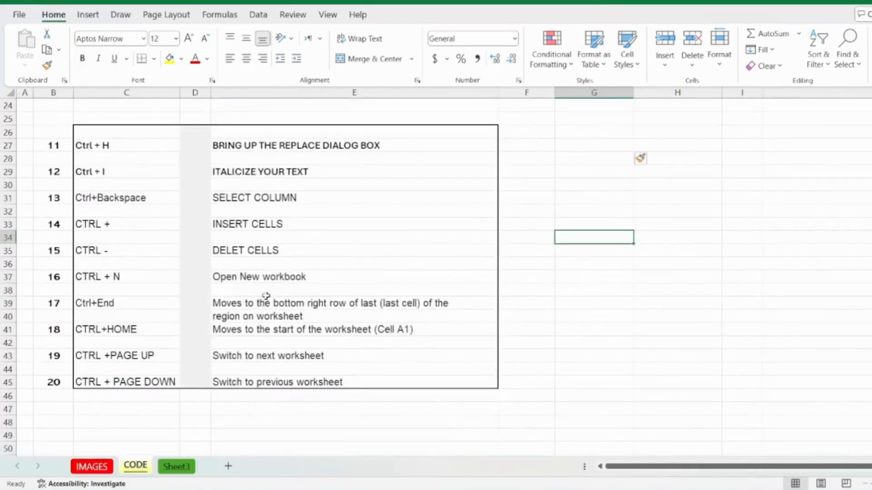
left_click(354, 277)
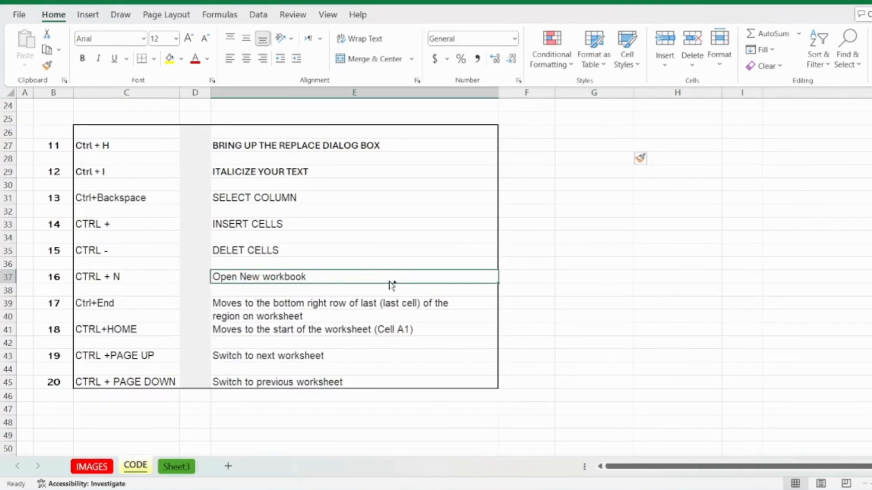
key("ctrl+n")
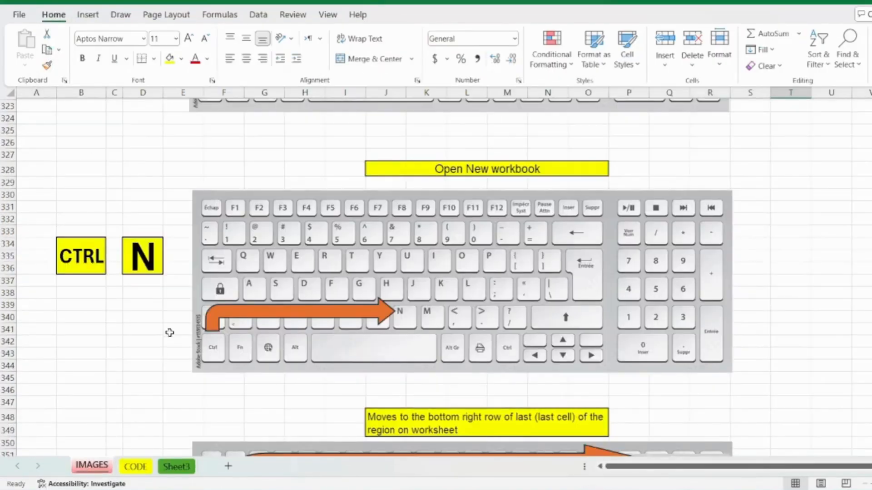
Scroll to the Ctrl+End diagram, select E31 on CODE, and scroll through the shortcut list.
scroll("down", 3)
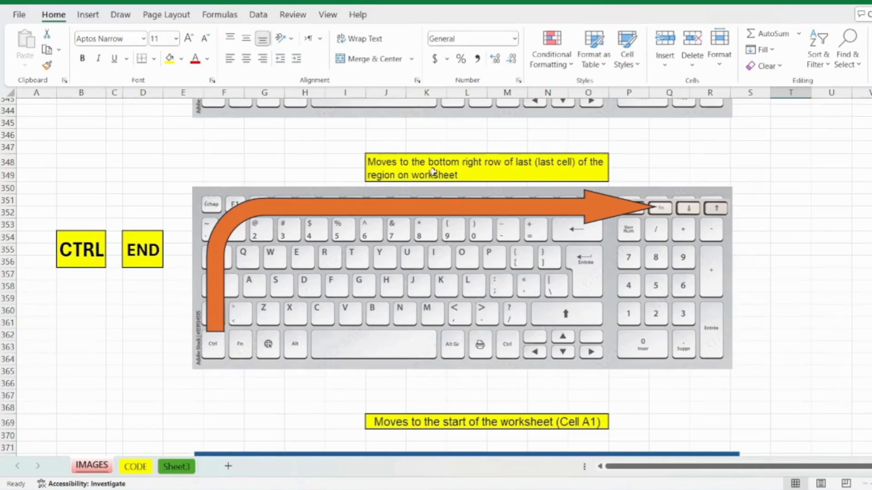
mouse_move(548, 176)
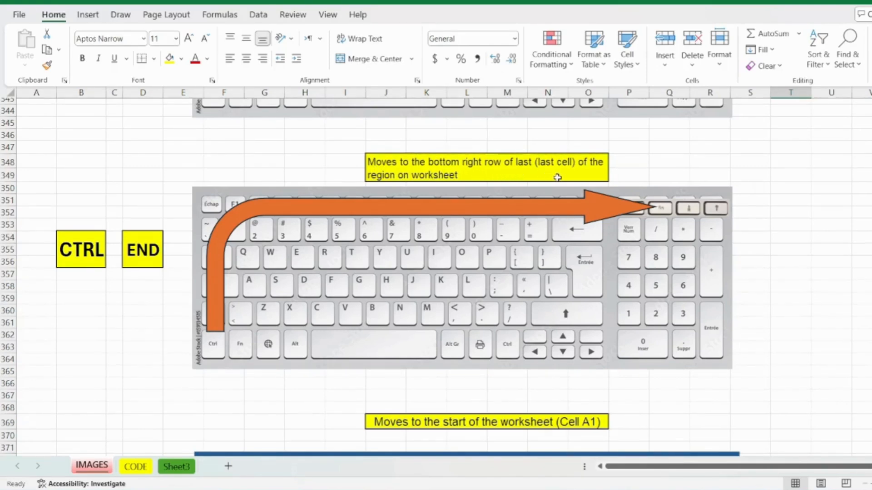
mouse_move(481, 181)
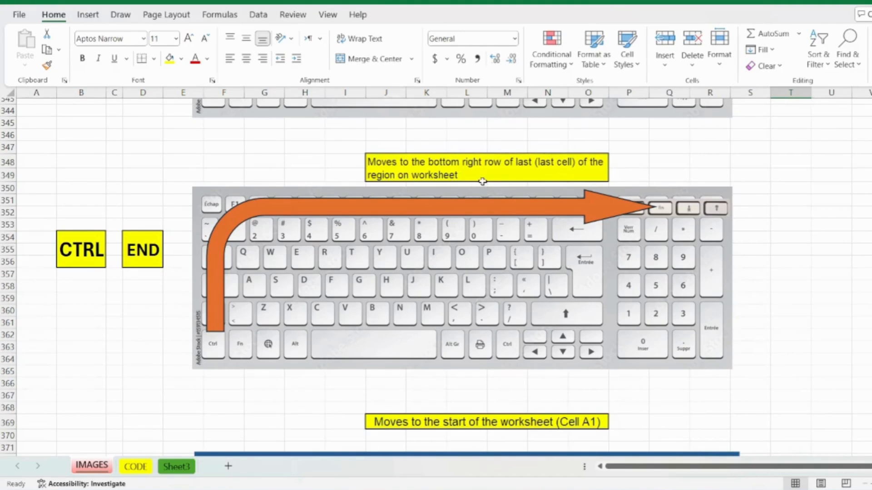
mouse_move(216, 401)
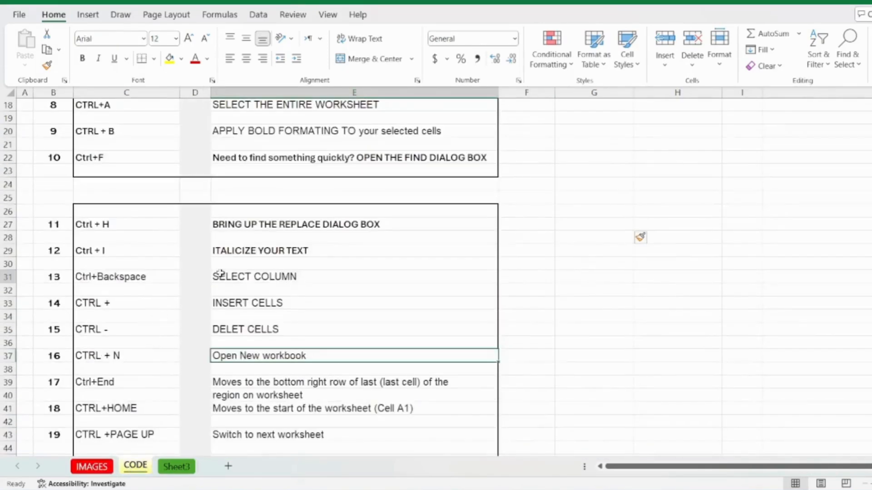
left_click(354, 277)
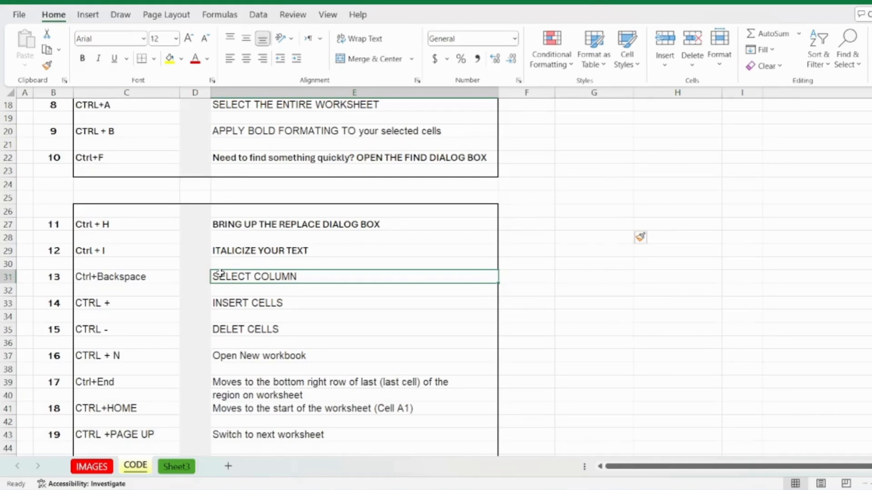
scroll("down", 3)
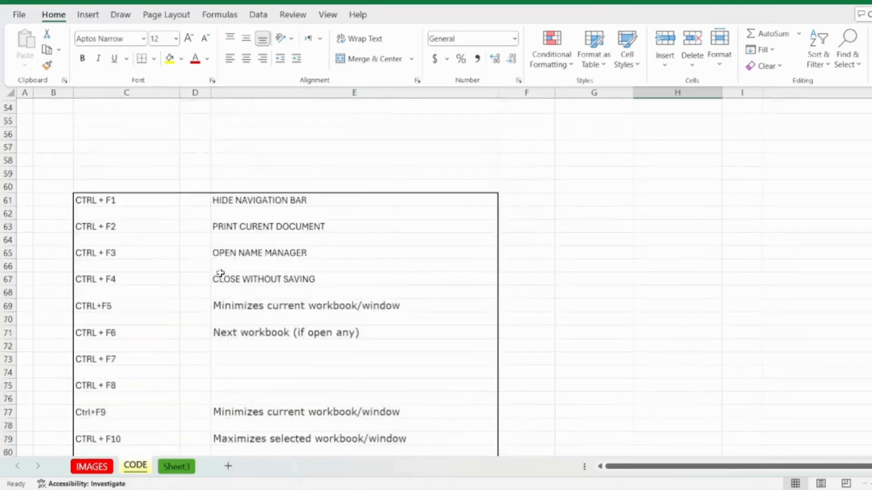
scroll("down", 3)
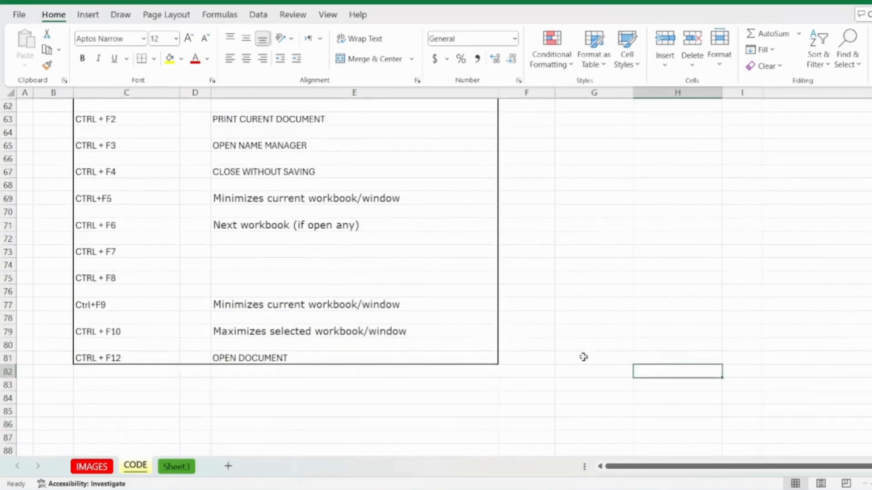
scroll("up", 3)
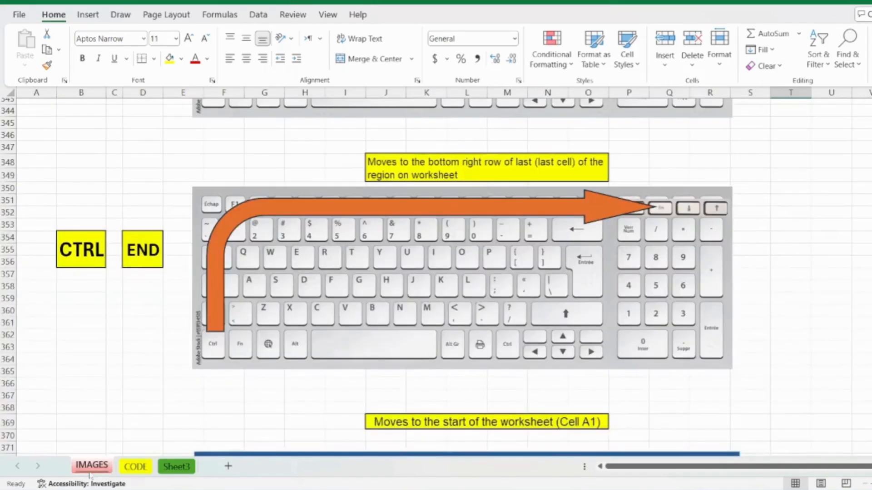
Scroll IMAGES to the Ctrl+Home diagram and switch to the CODE sheet.
scroll("down", 3)
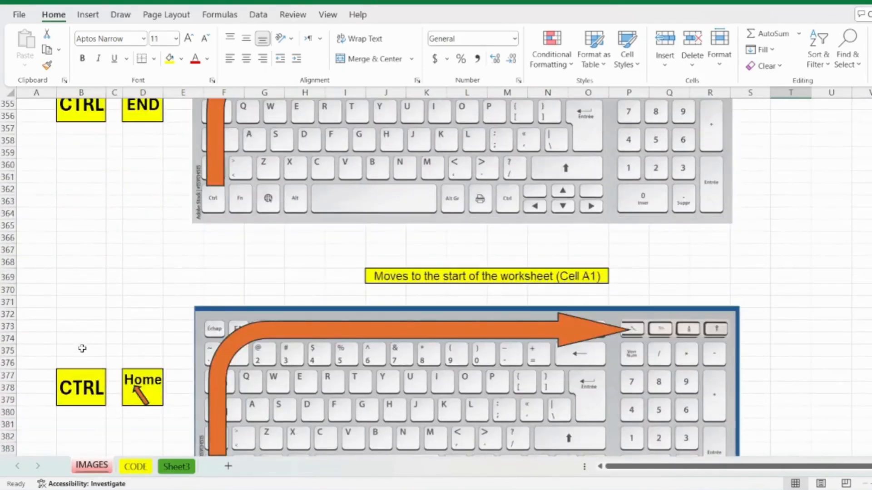
scroll("down", 3)
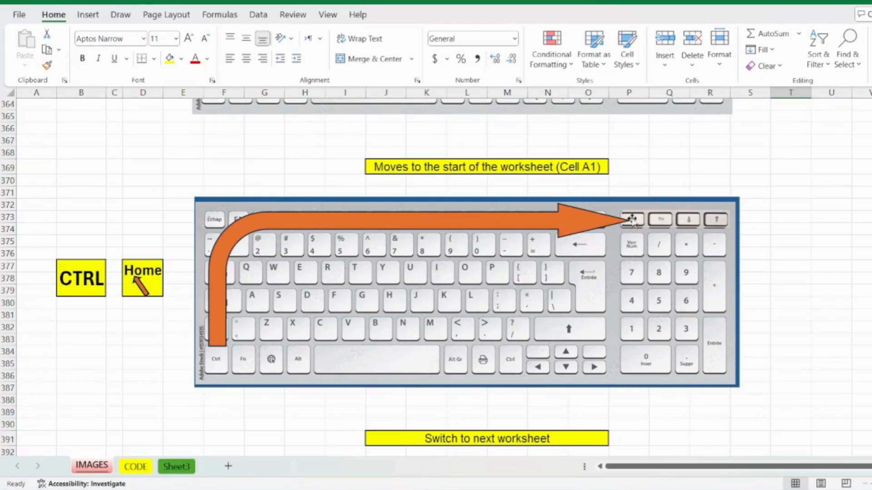
mouse_move(414, 180)
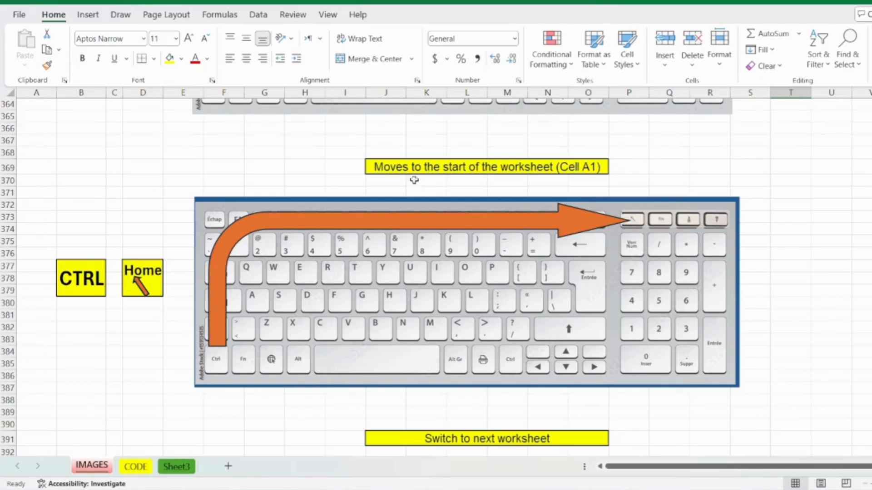
mouse_move(503, 181)
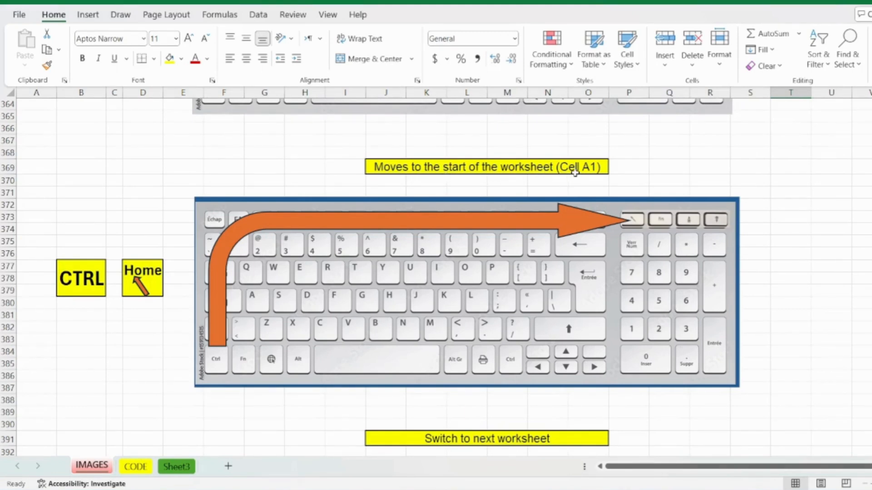
mouse_move(716, 179)
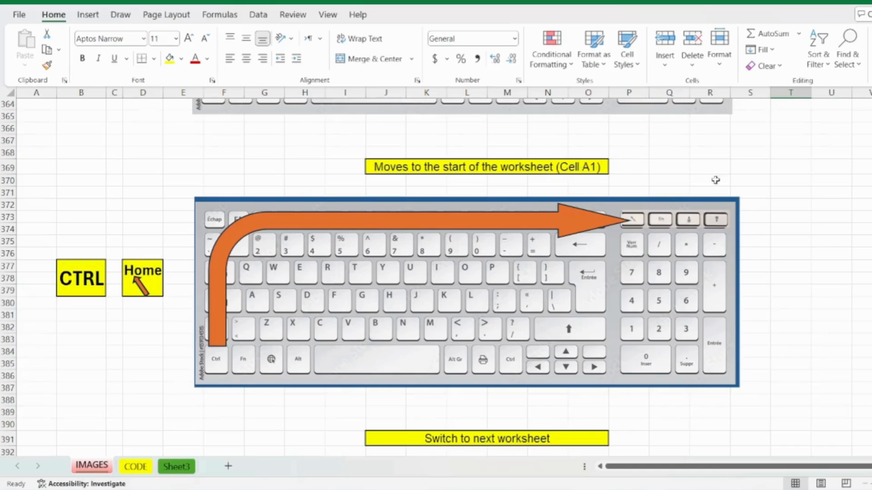
left_click(750, 166)
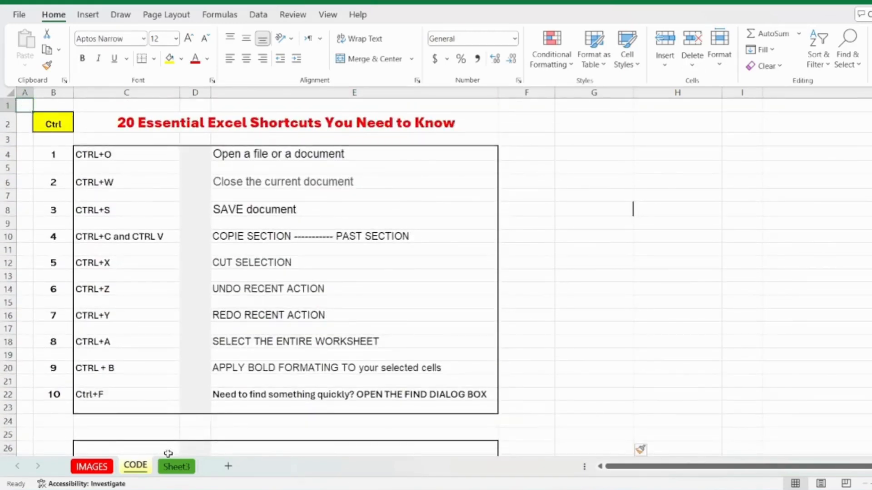
Scroll CODE, return to IMAGES, and scroll to the Ctrl+Page Up diagram.
scroll("down", 3)
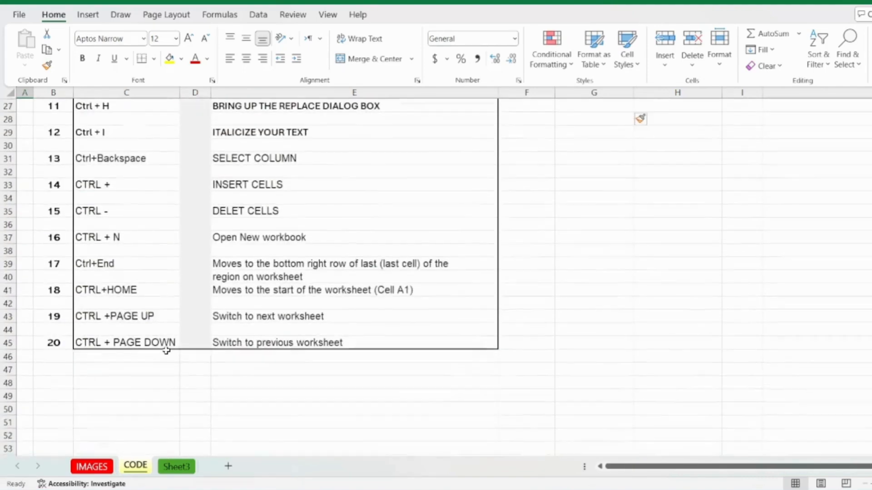
left_click(91, 466)
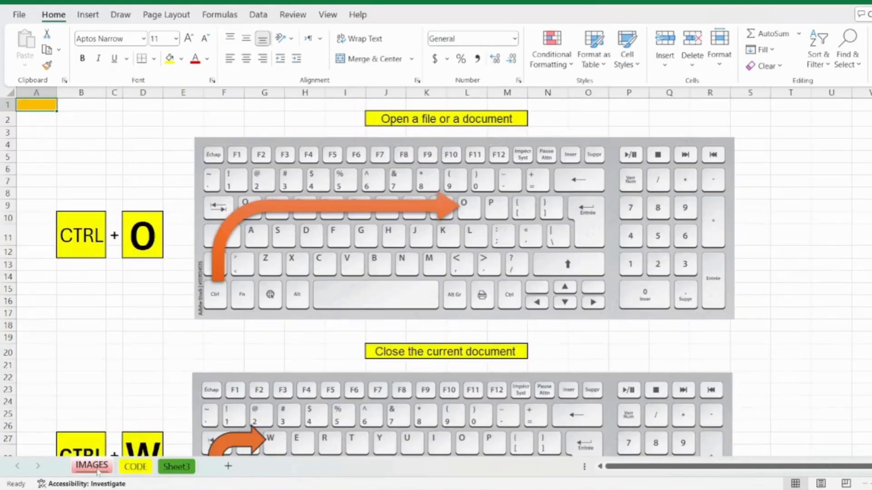
scroll("down", 3)
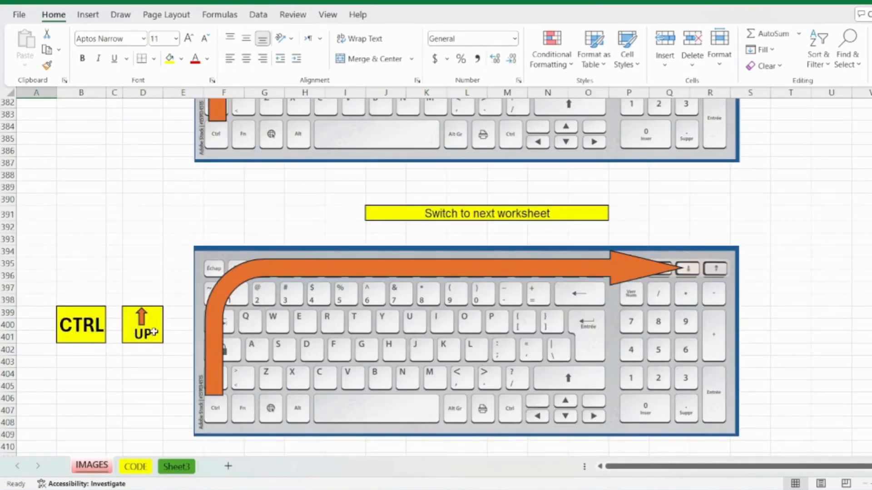
mouse_move(687, 270)
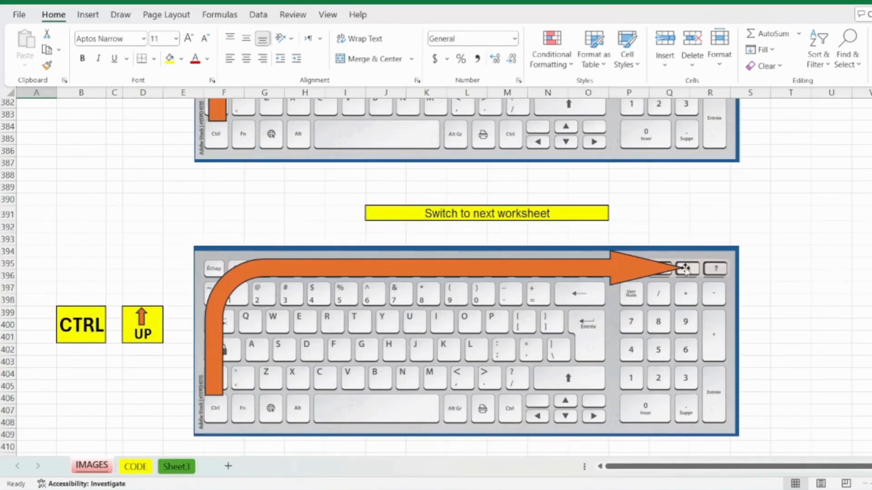
mouse_move(503, 214)
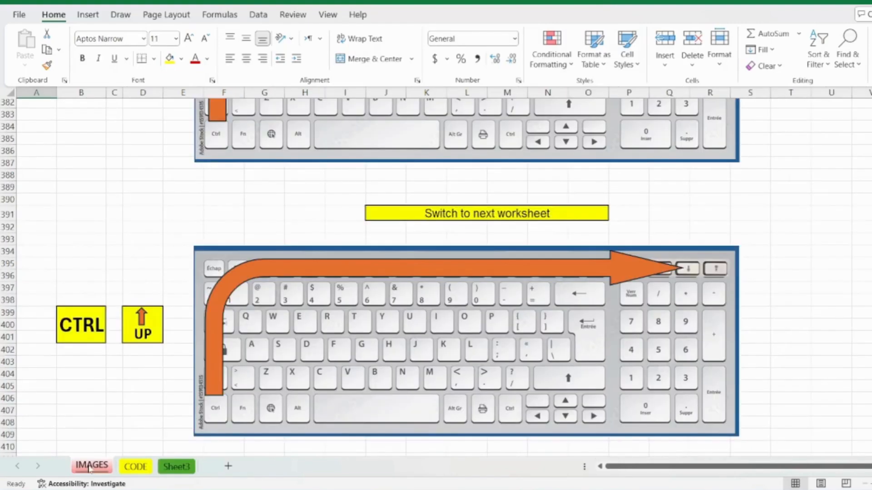
Scroll down the IMAGES sheet to the Ctrl+Page Down diagram.
scroll("down", 3)
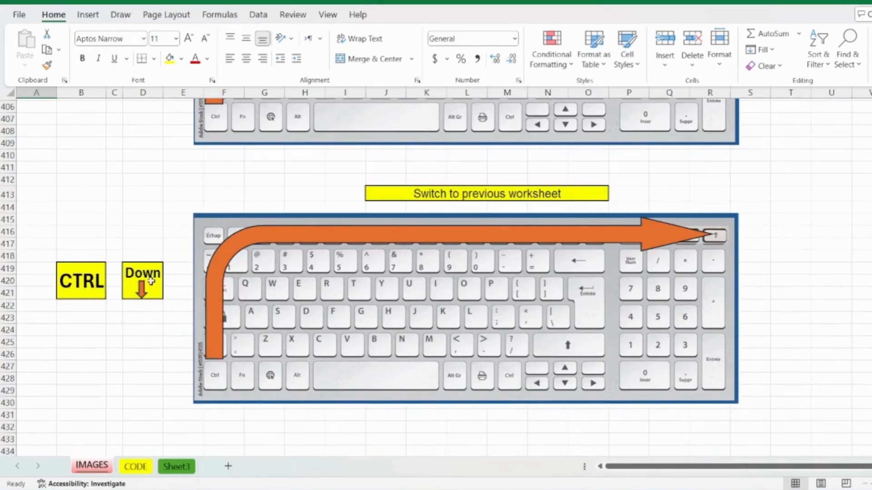
mouse_move(502, 203)
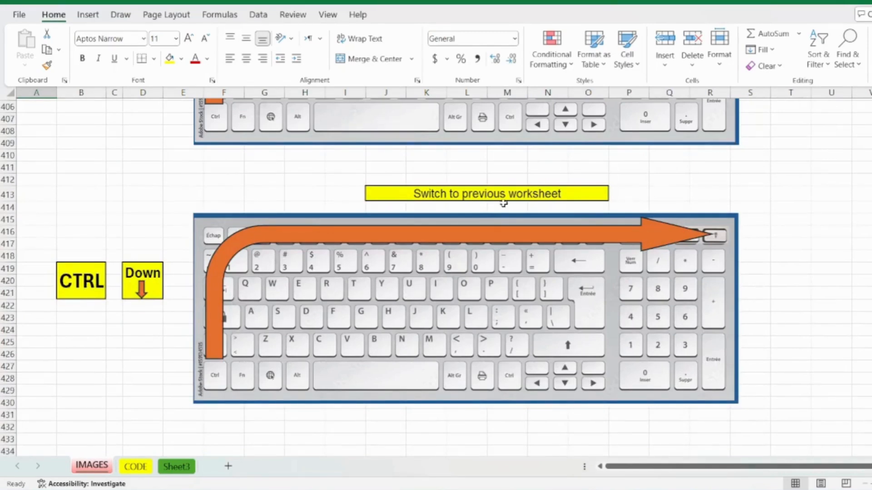
mouse_move(545, 194)
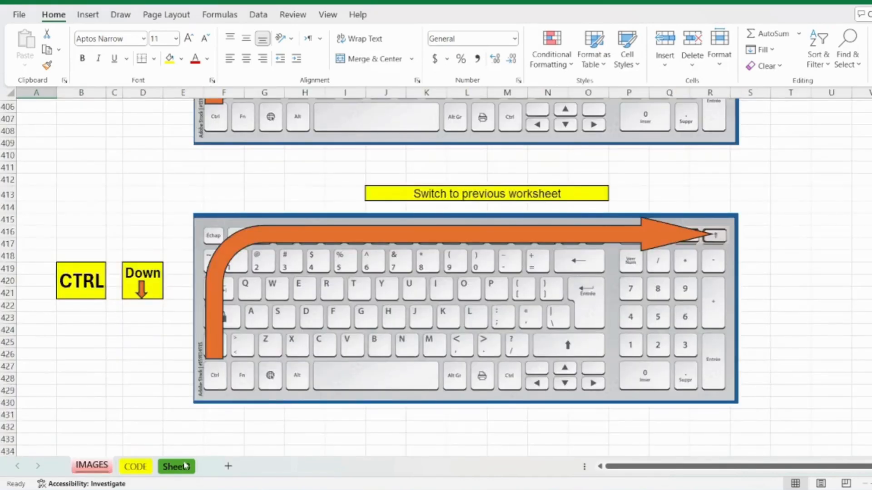
scroll("down", 3)
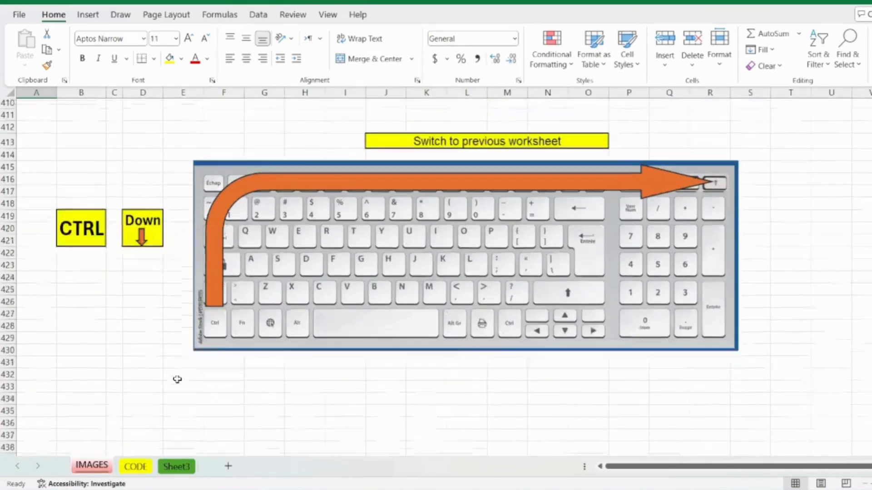